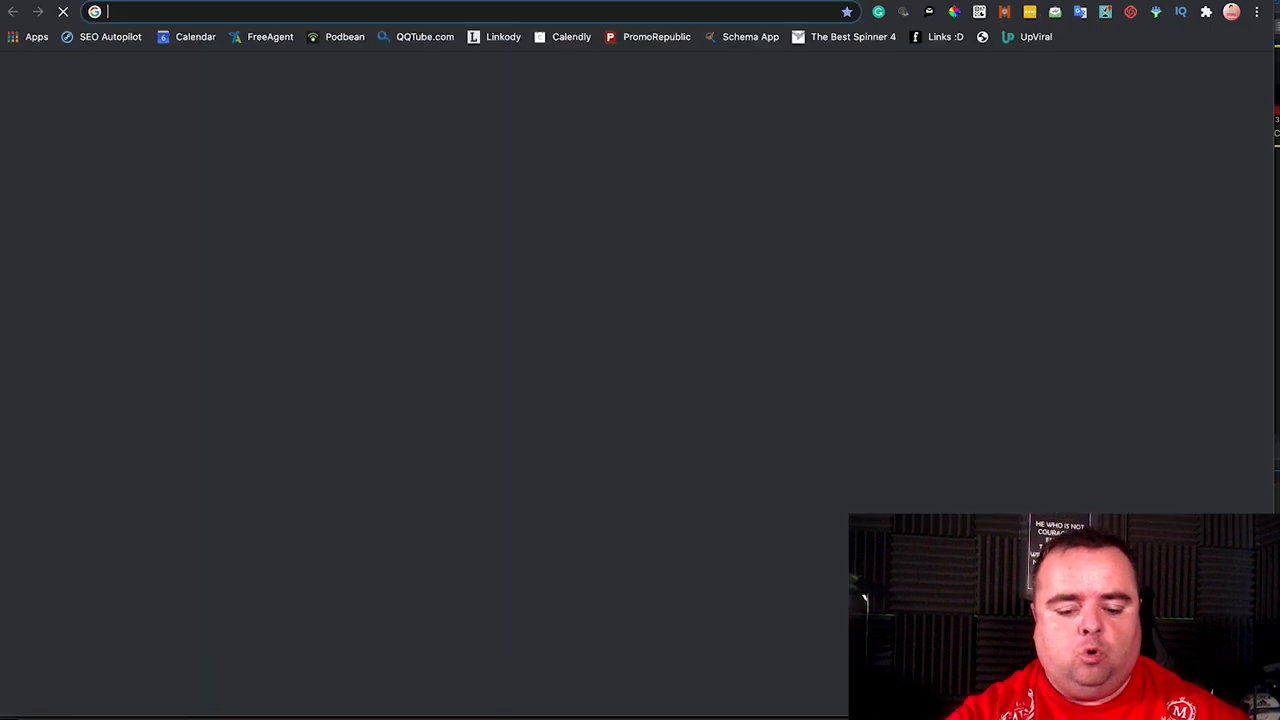
# Step: Run a Google search for "godaddy auctions" from the address bar
pyautogui.write('godaddy auctions')
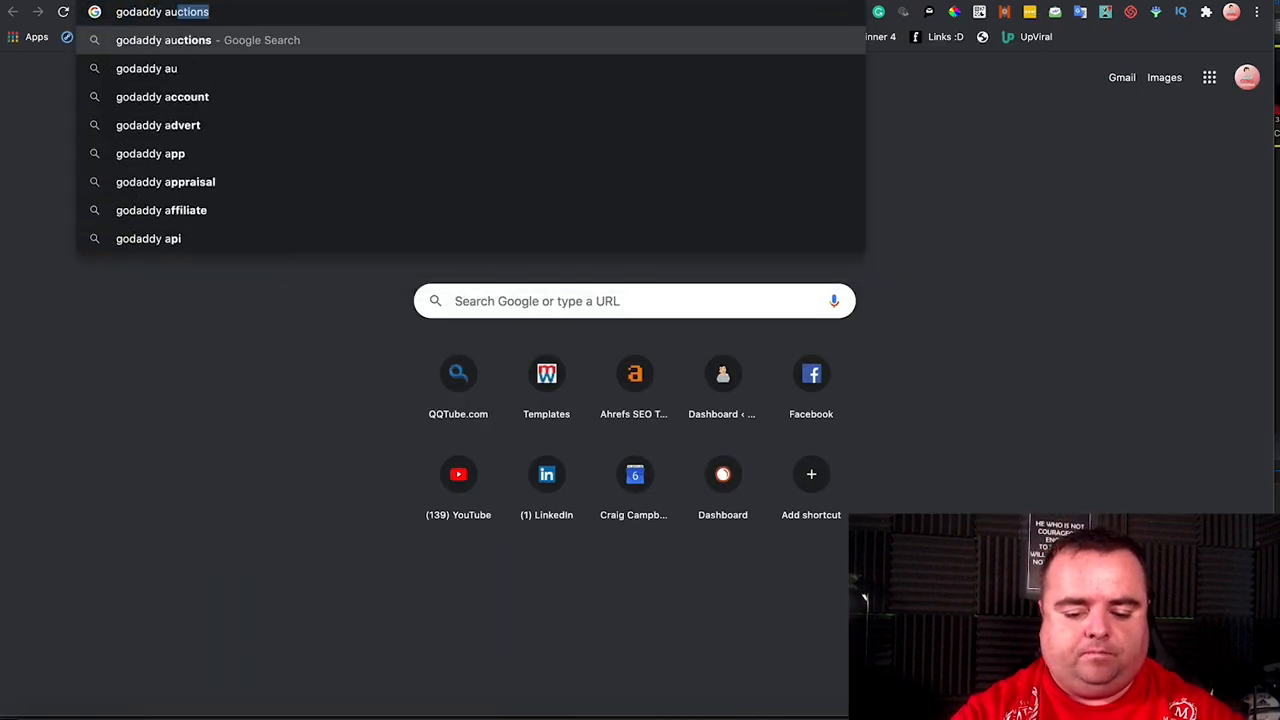
pyautogui.press('Return')
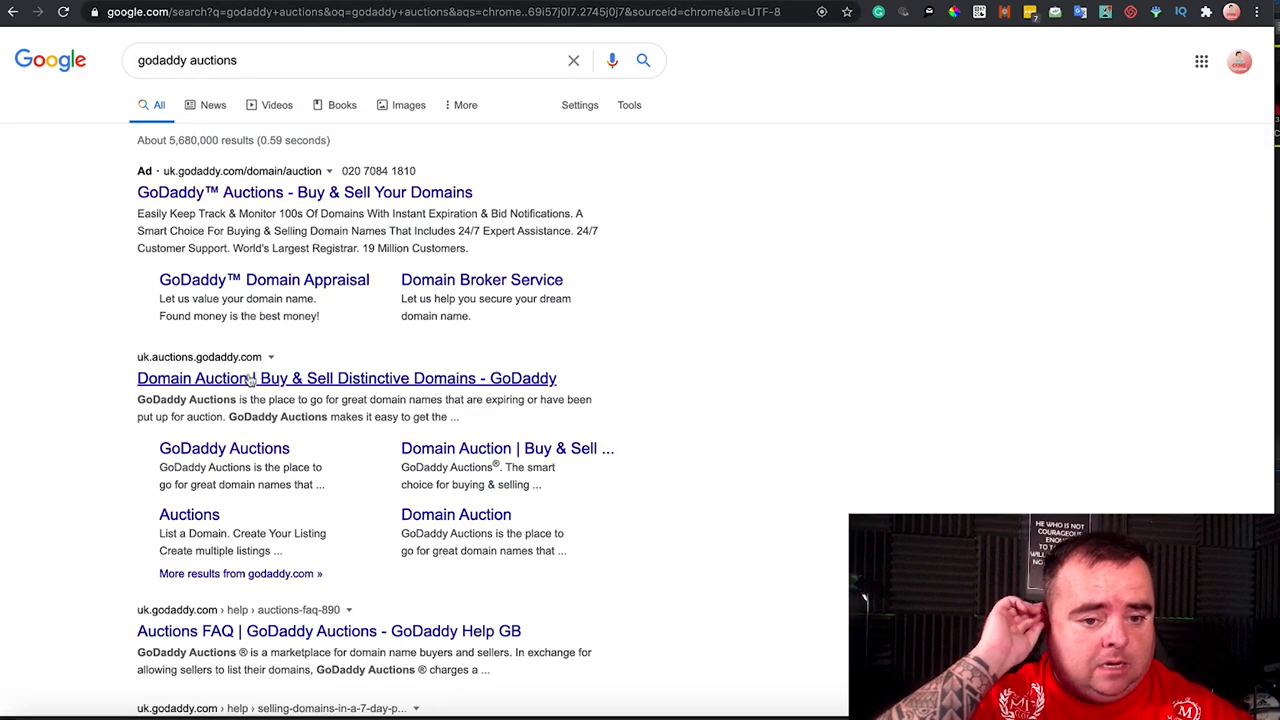
# Step: Go to the GoDaddy Domain Auctions site from the search results
pyautogui.click(346, 378)
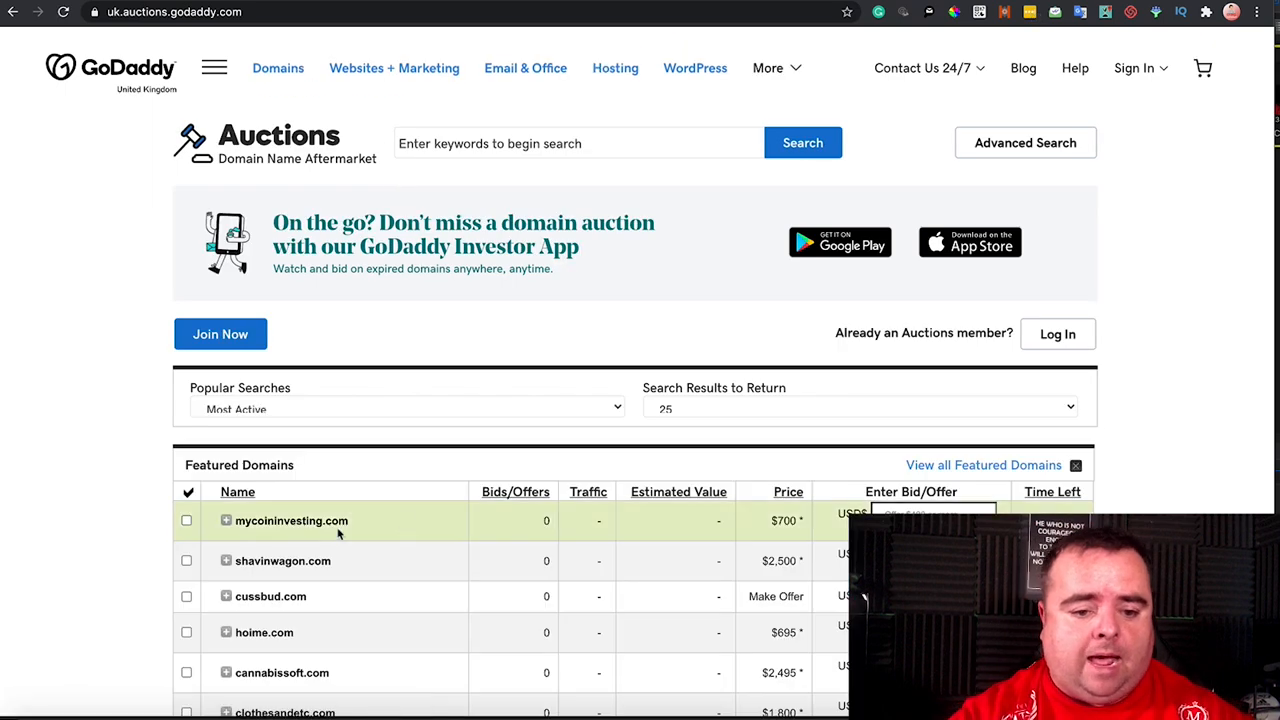
pyautogui.moveTo(488, 534)
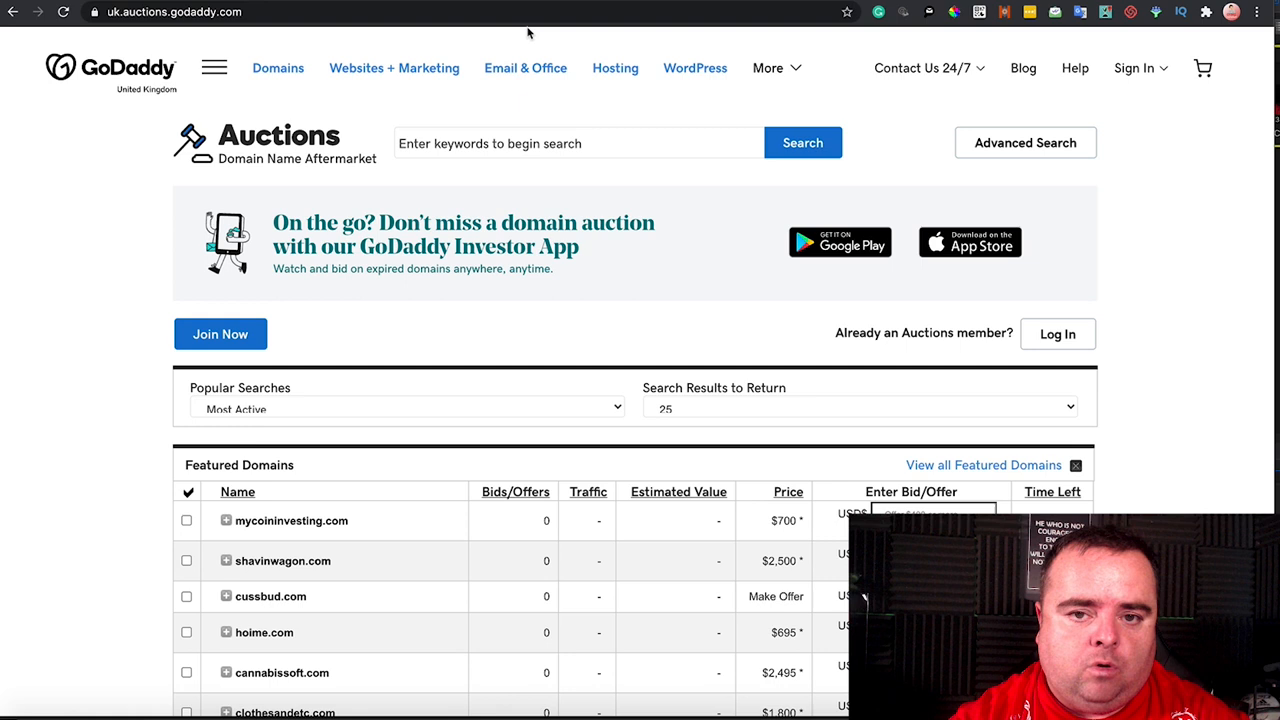
pyautogui.moveTo(578, 42)
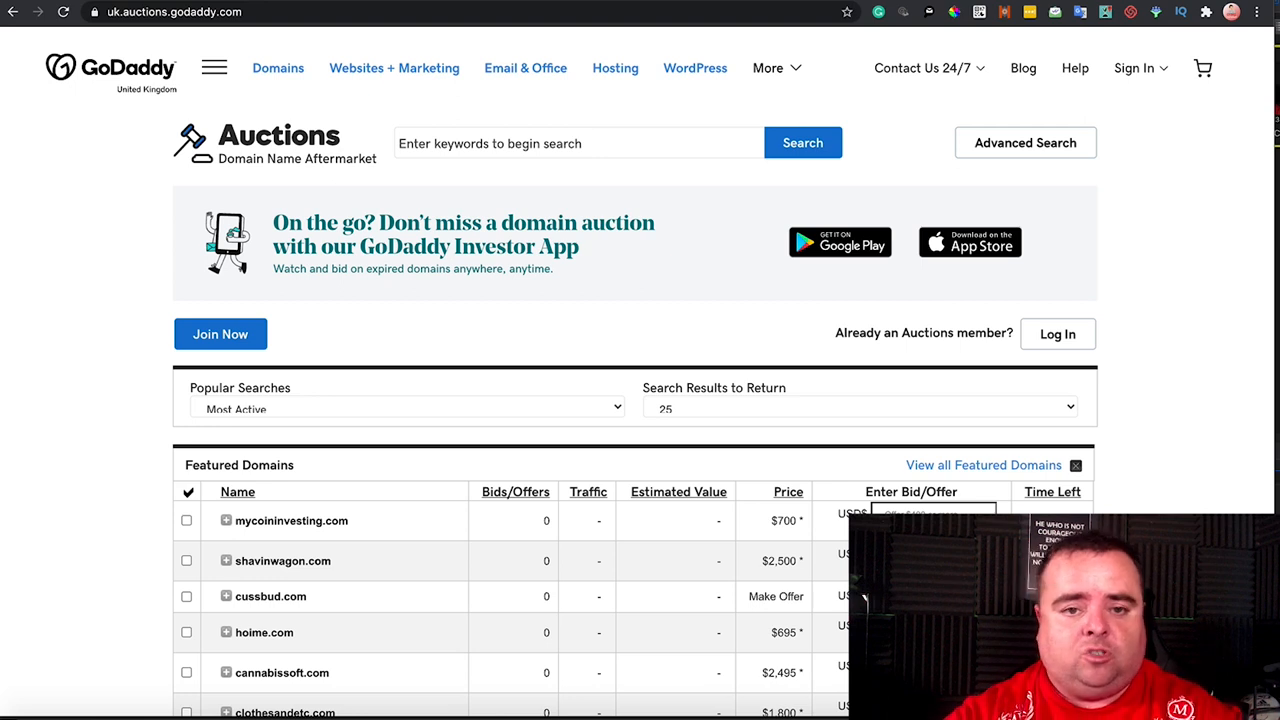
# Step: Switch to the Spamzilla expired domains database of about 4.5 million domains
pyautogui.click(172, 12)
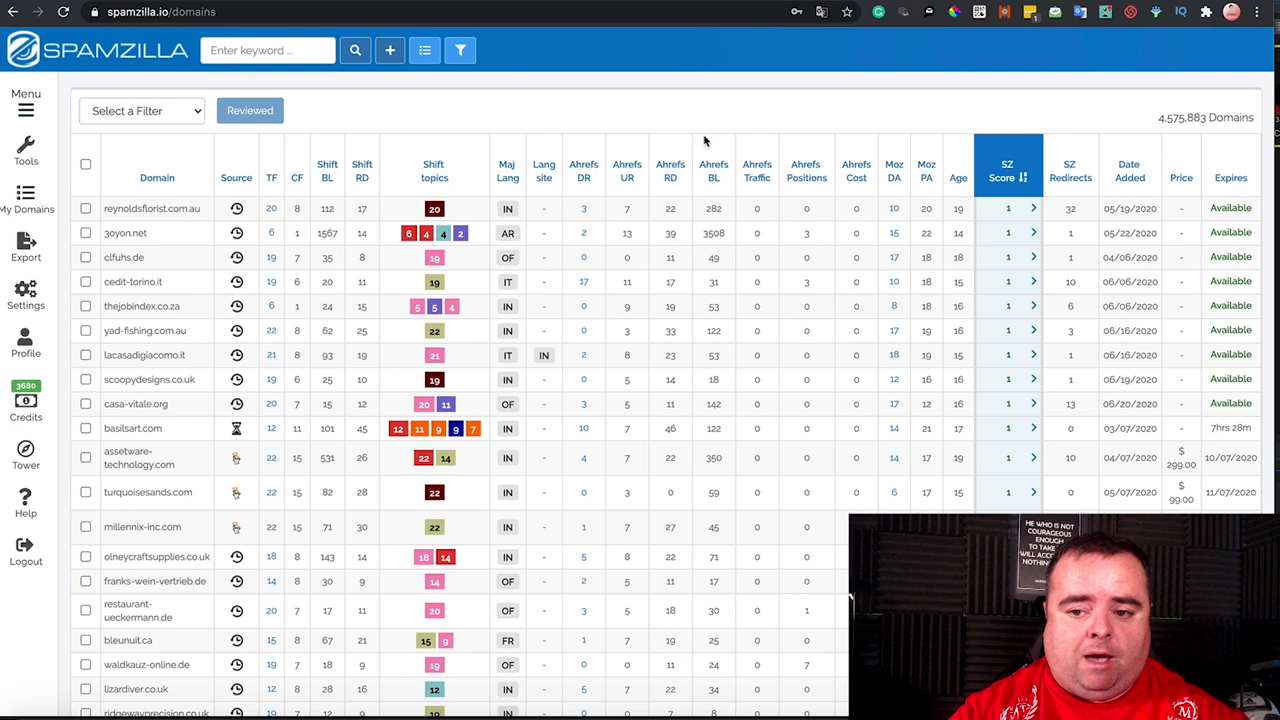
pyautogui.moveTo(1230, 220)
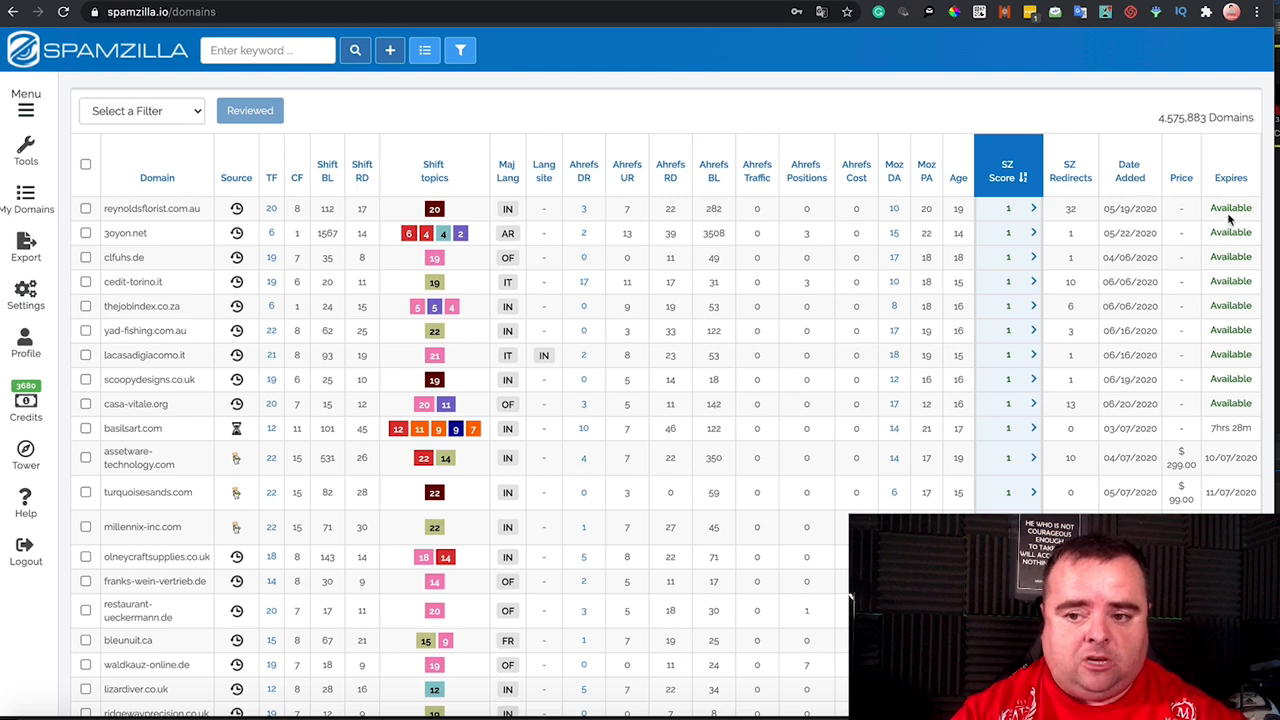
pyautogui.moveTo(1230, 428)
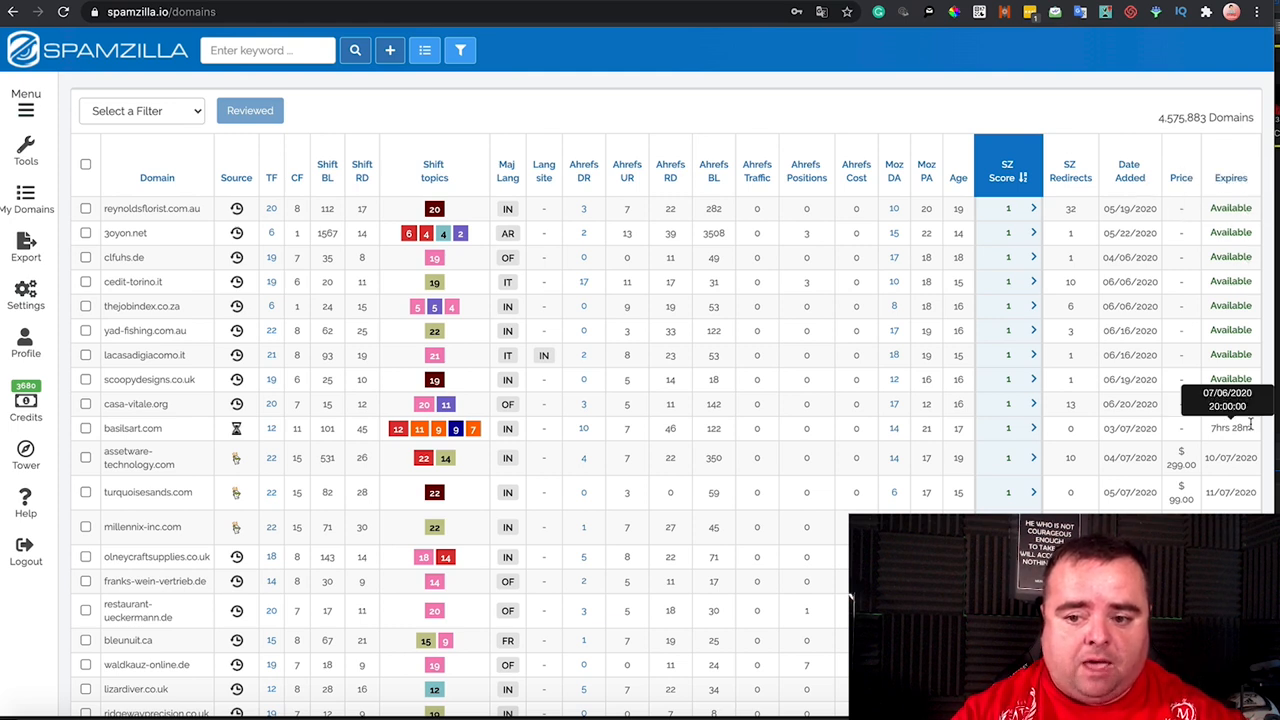
pyautogui.moveTo(1180, 464)
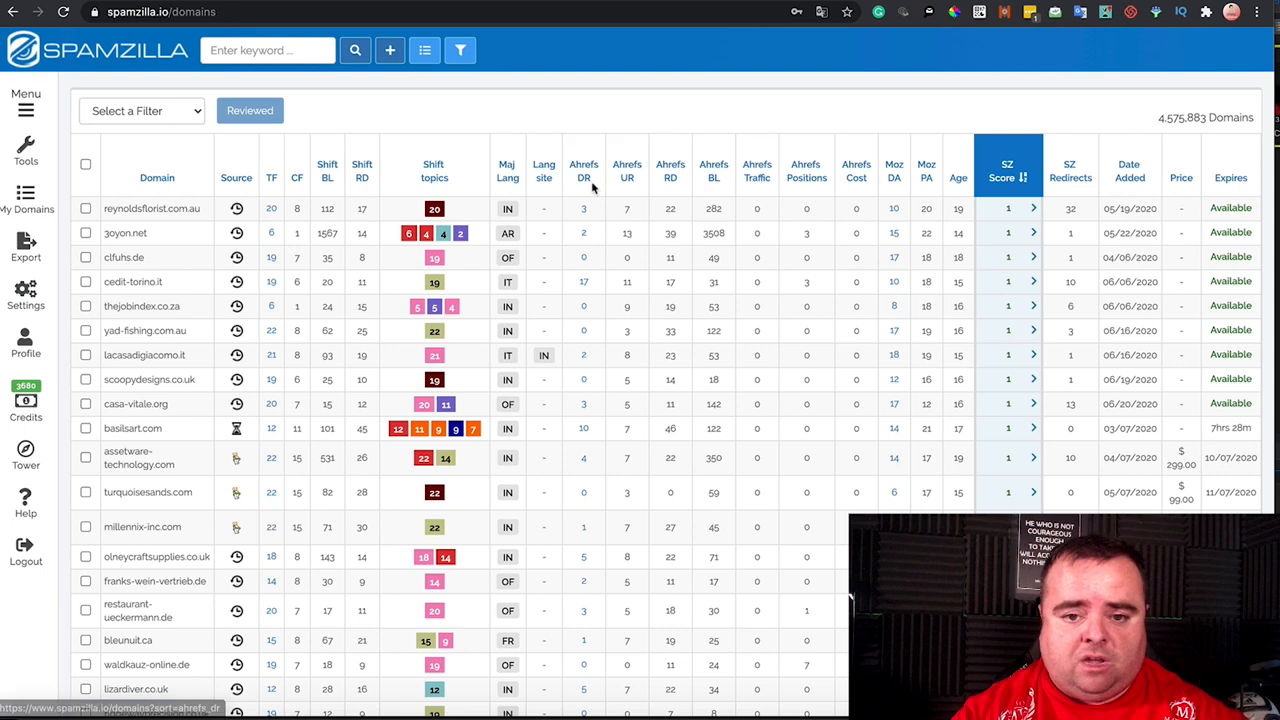
pyautogui.moveTo(1076, 204)
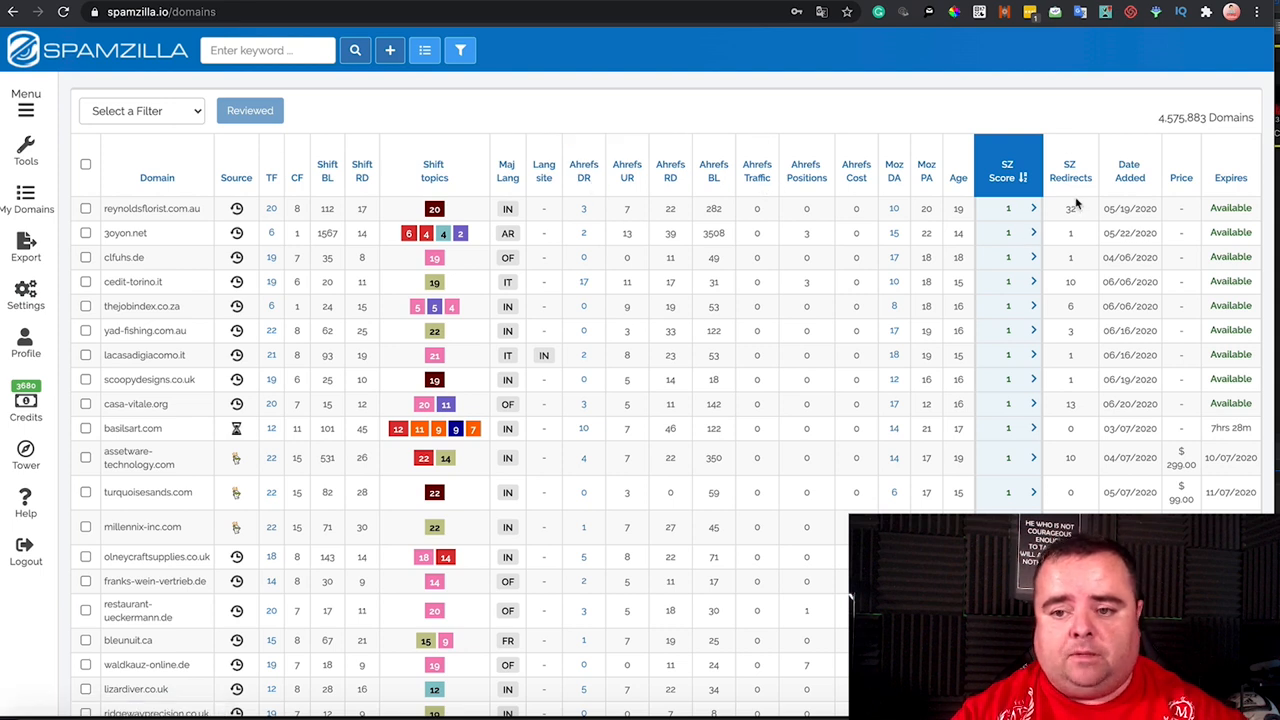
pyautogui.moveTo(572, 542)
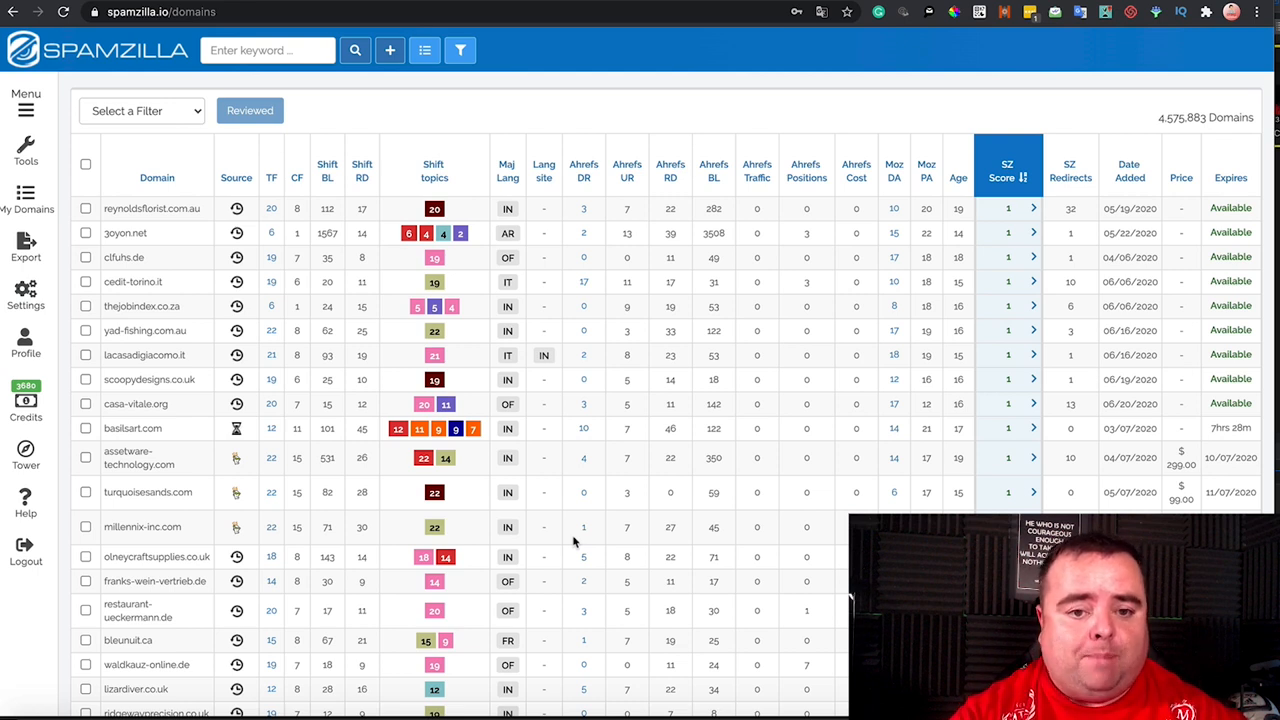
pyautogui.moveTo(656, 412)
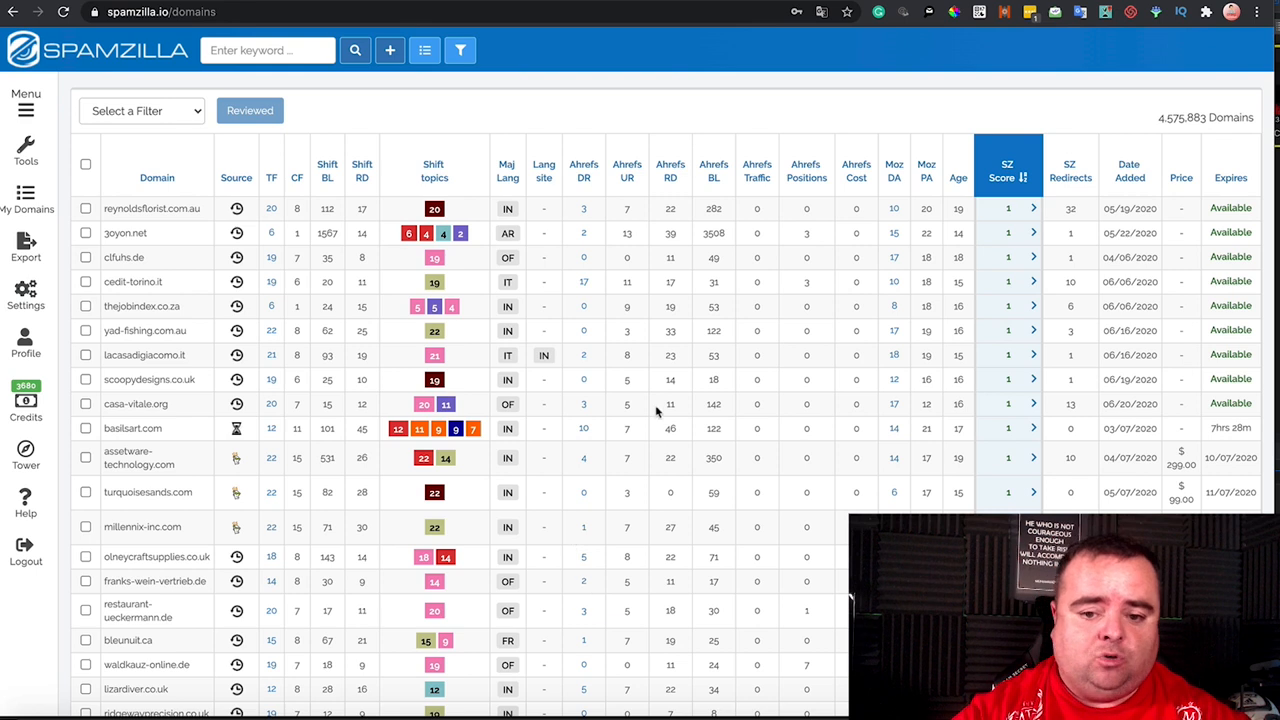
pyautogui.moveTo(712, 176)
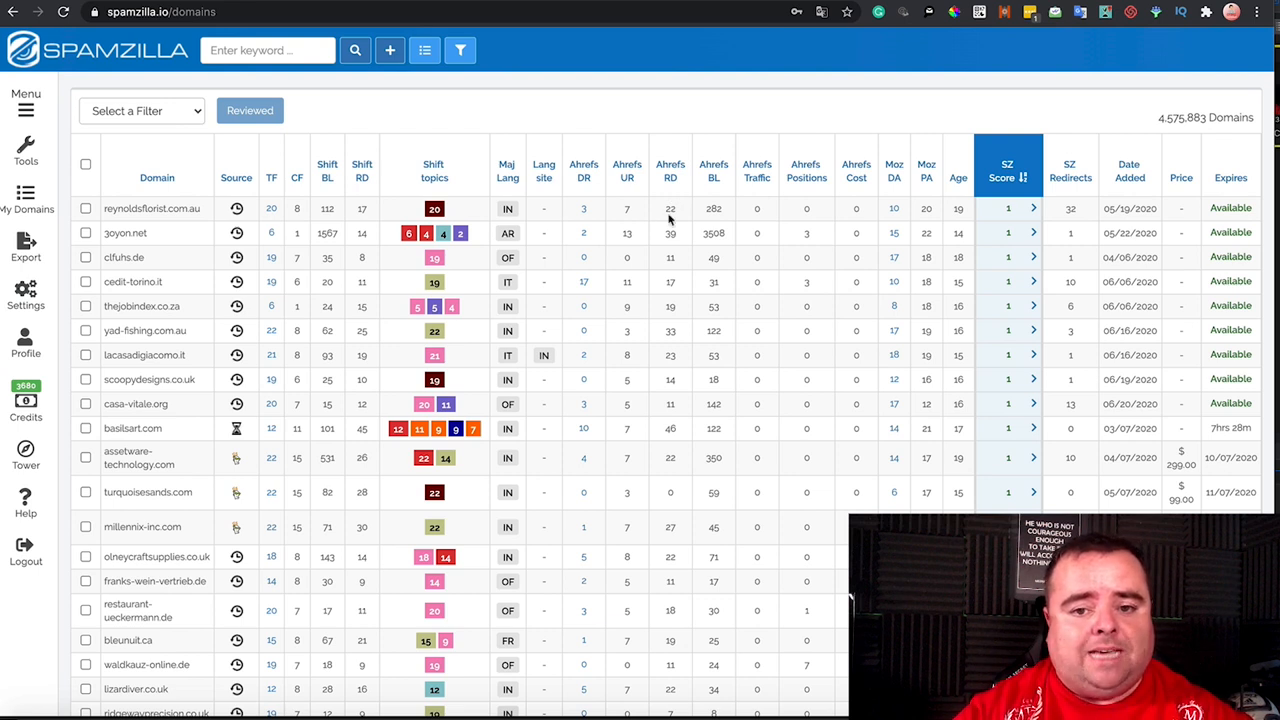
pyautogui.moveTo(584, 164)
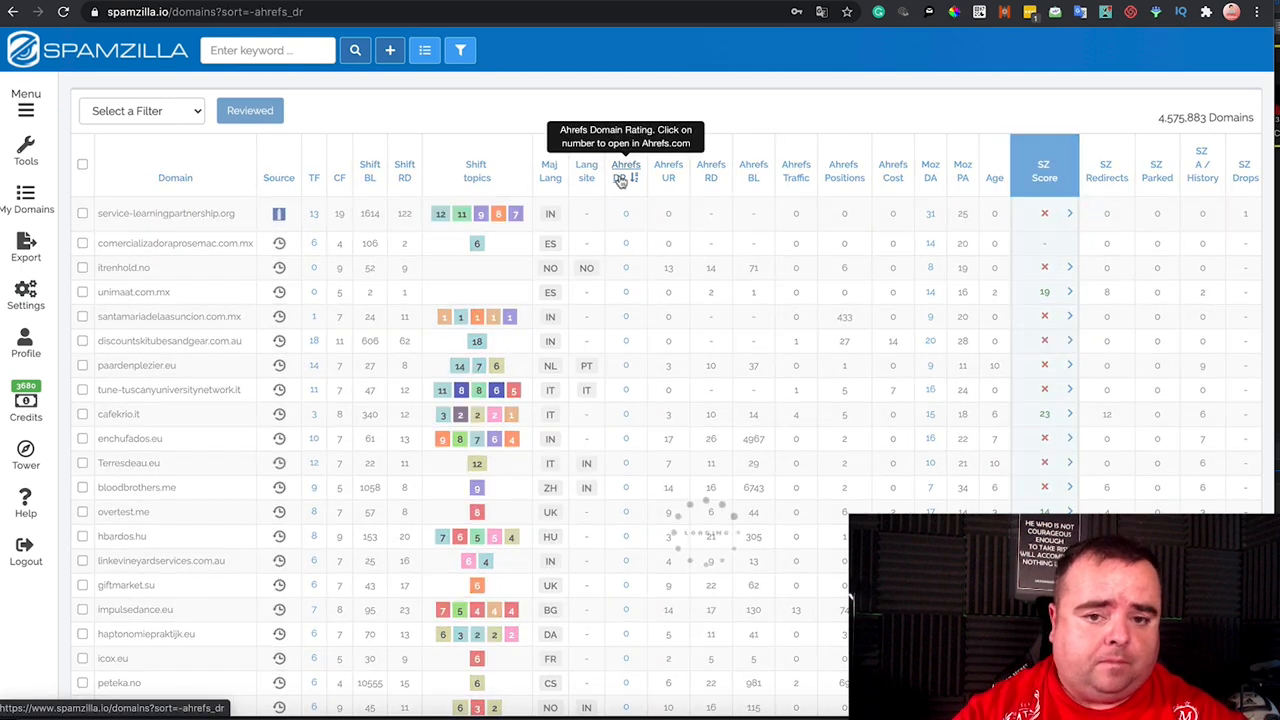
# Step: Sort the expired domains by Ahrefs DR, highest first
pyautogui.click(596, 170)
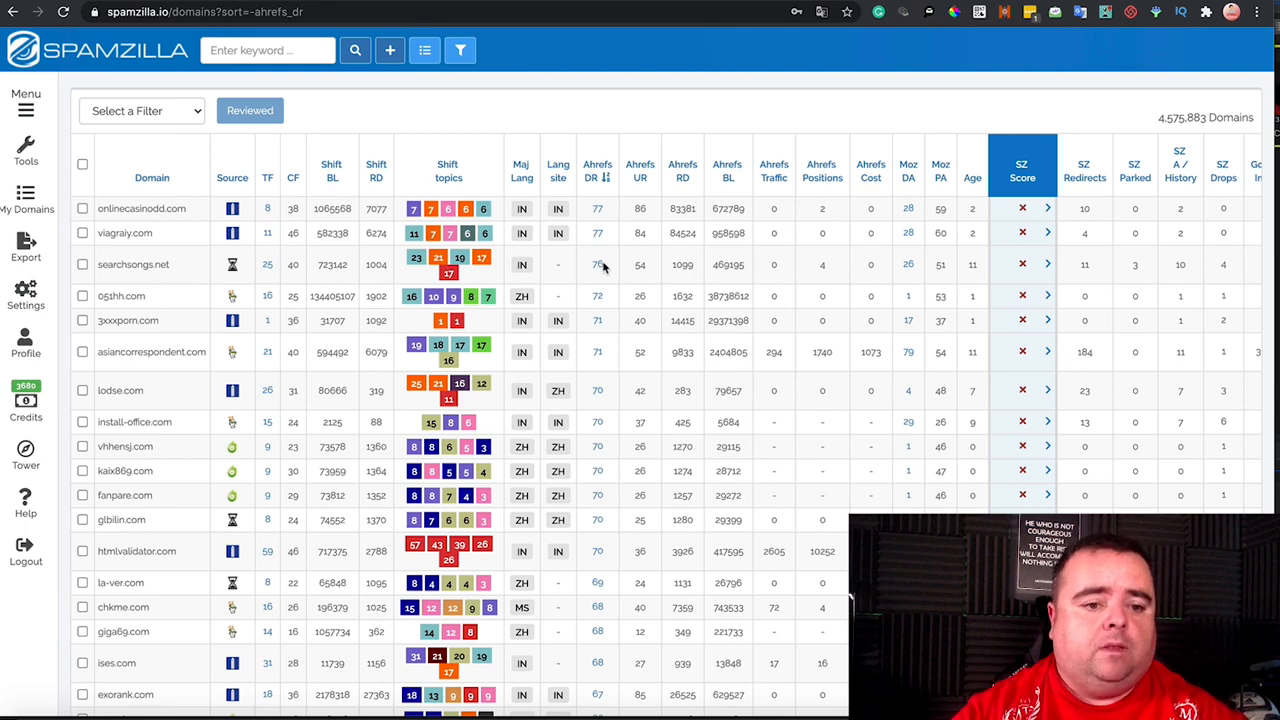
pyautogui.moveTo(208, 176)
pyautogui.write('s')
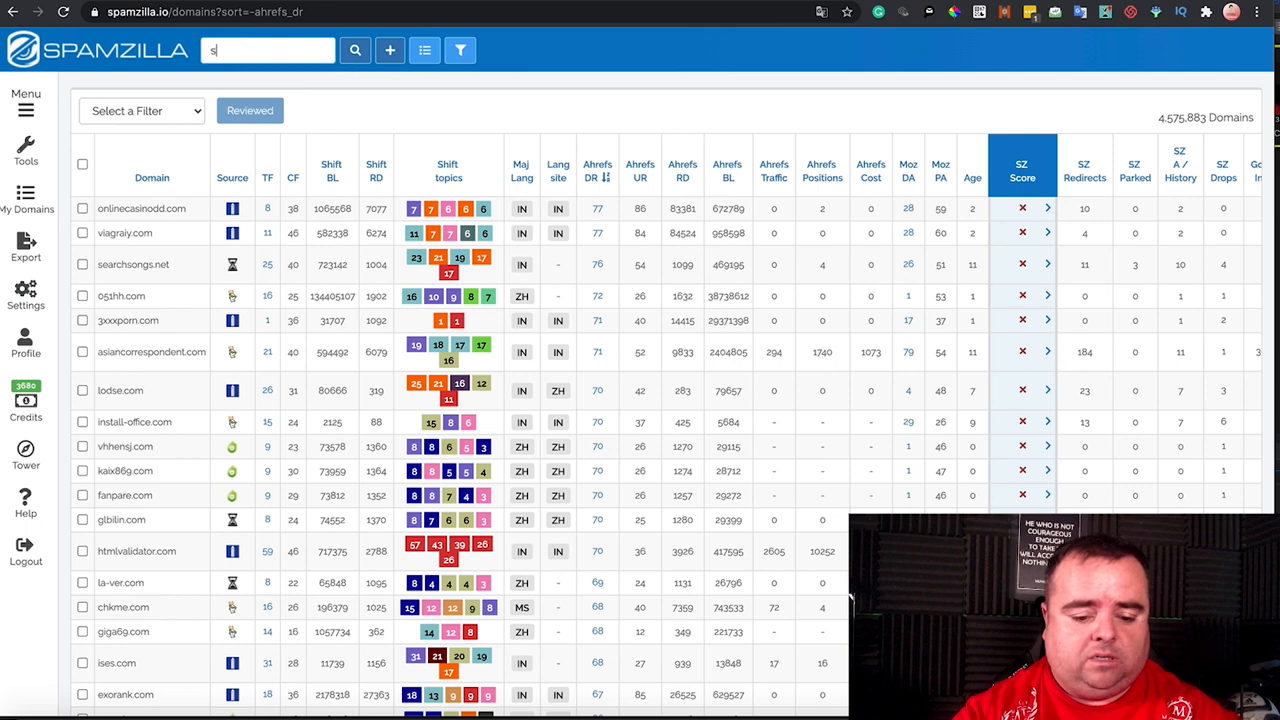
# Step: Filter the domain list to those matching the keyword "seo"
pyautogui.write('eo')
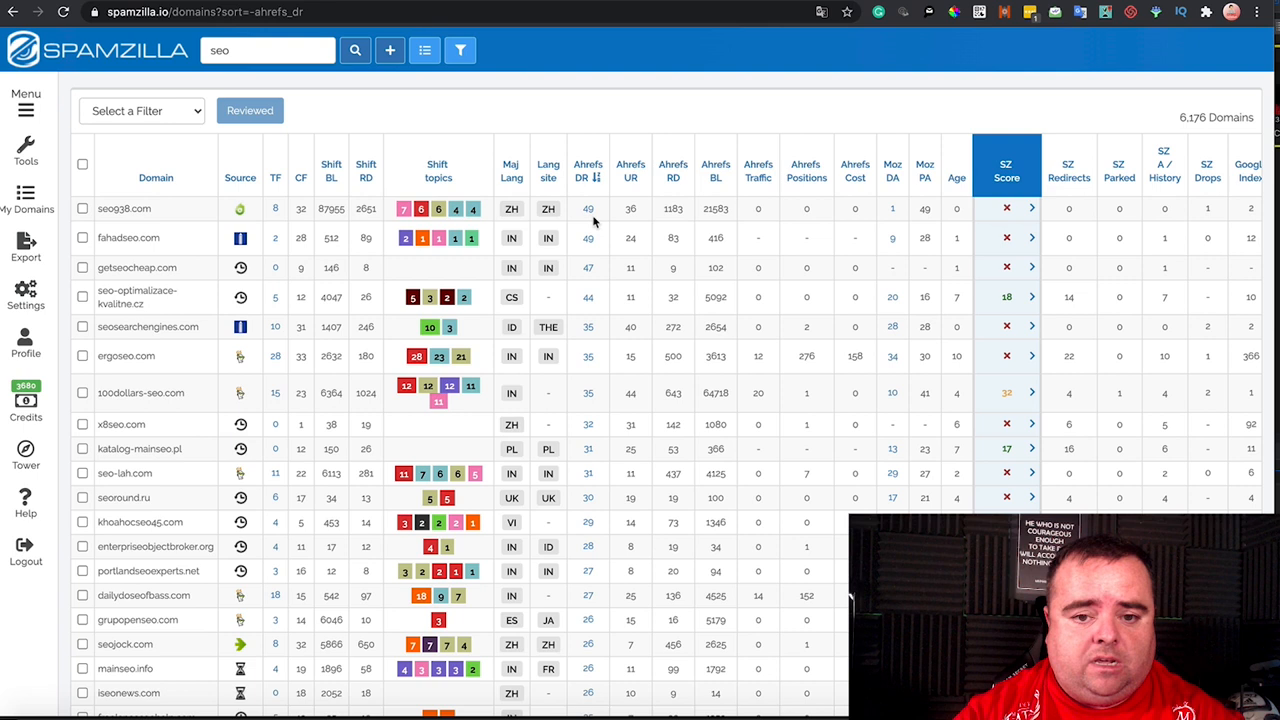
pyautogui.moveTo(686, 214)
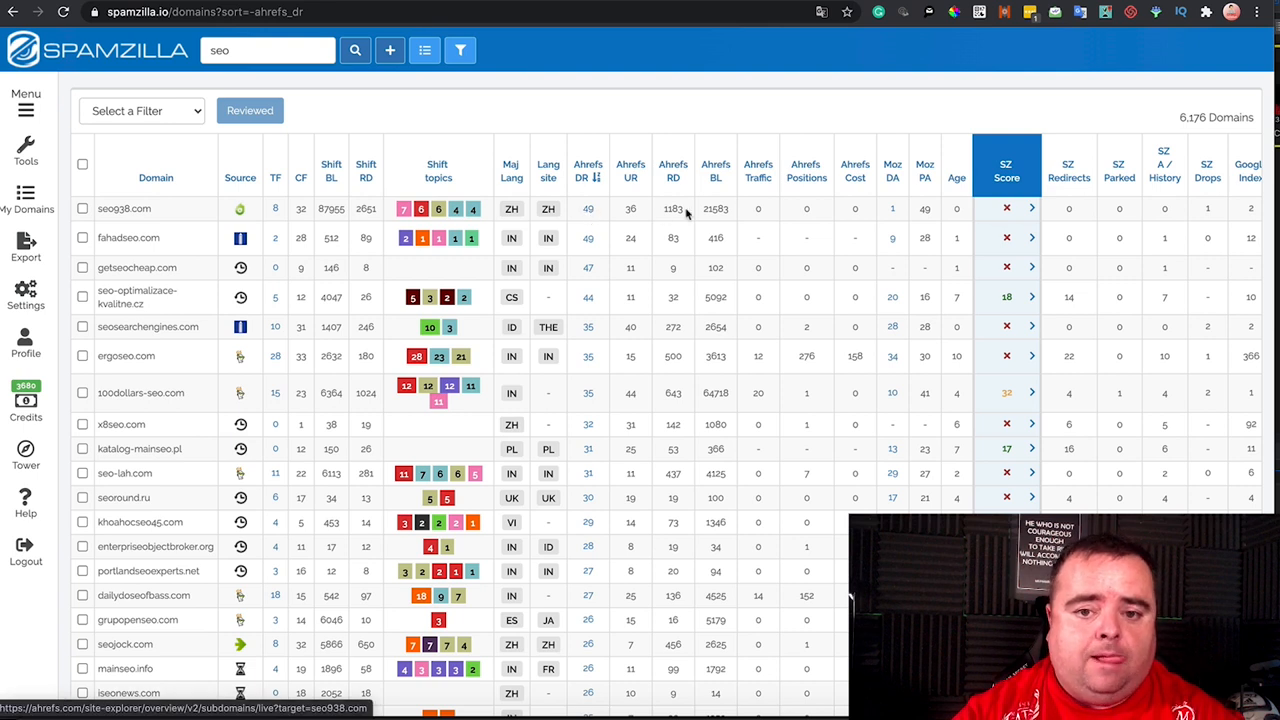
pyautogui.moveTo(718, 242)
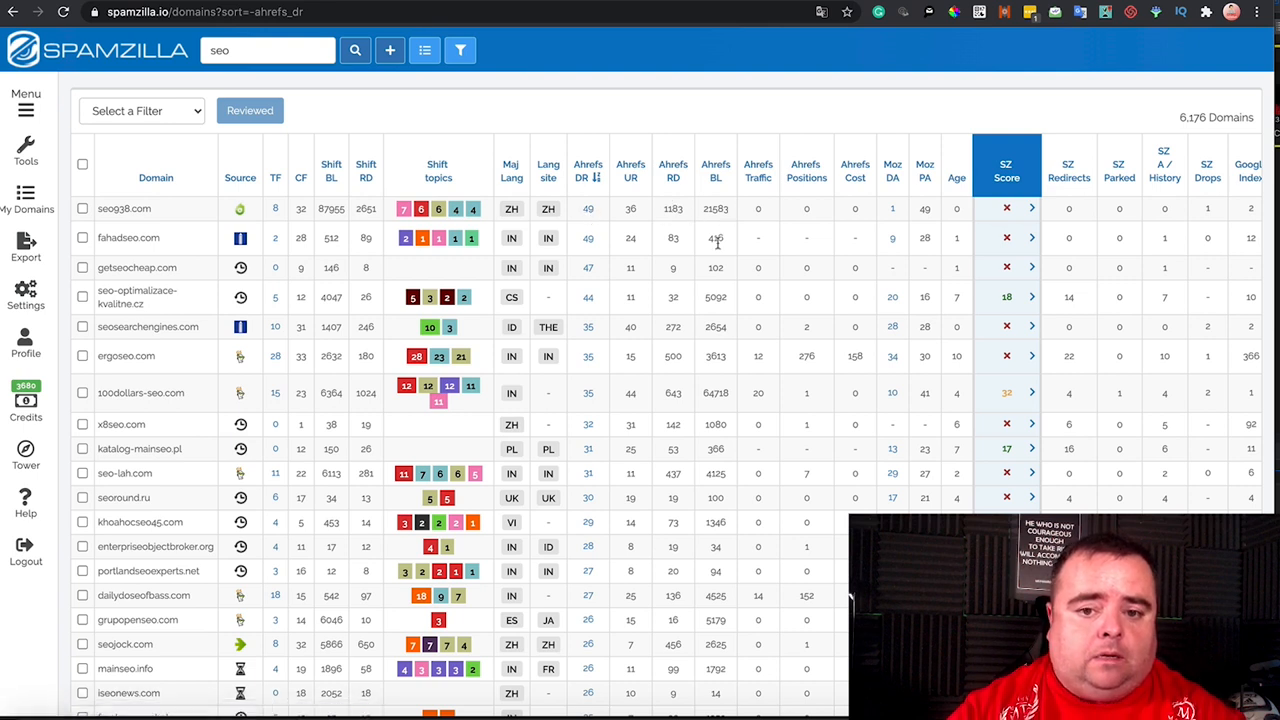
pyautogui.moveTo(1006, 208)
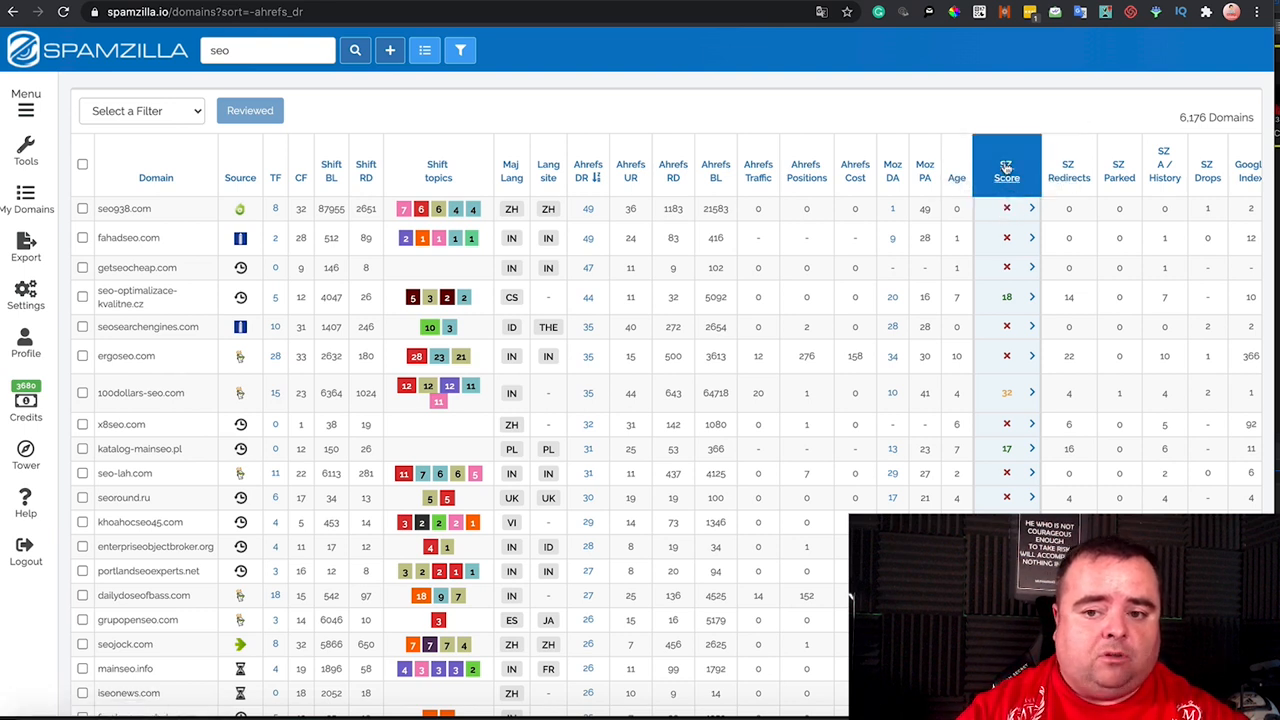
pyautogui.moveTo(1006, 170)
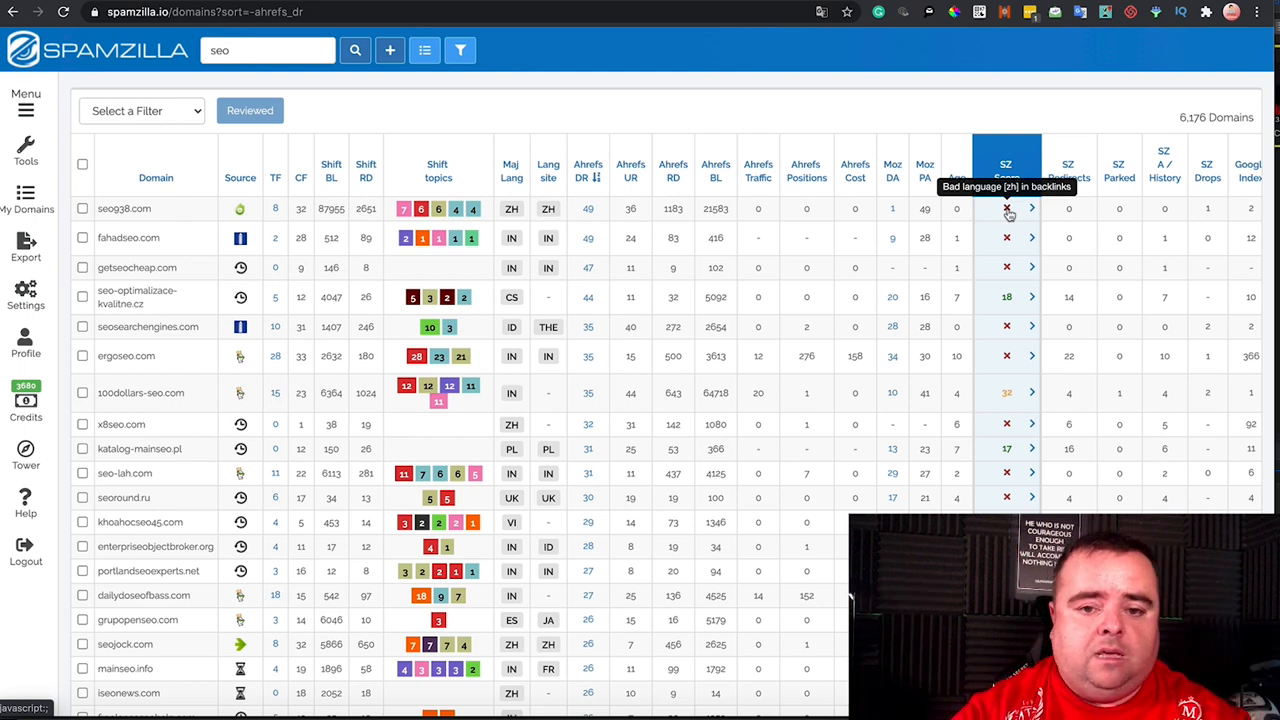
pyautogui.moveTo(1008, 248)
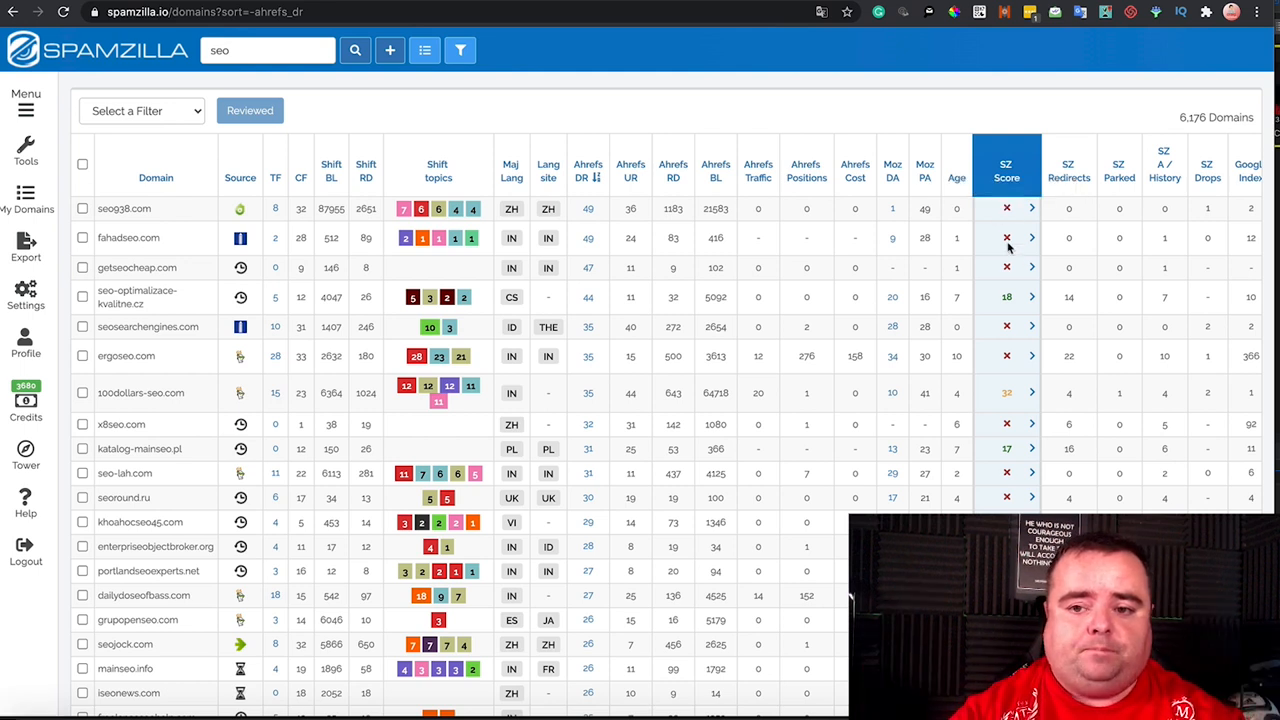
pyautogui.moveTo(1006, 238)
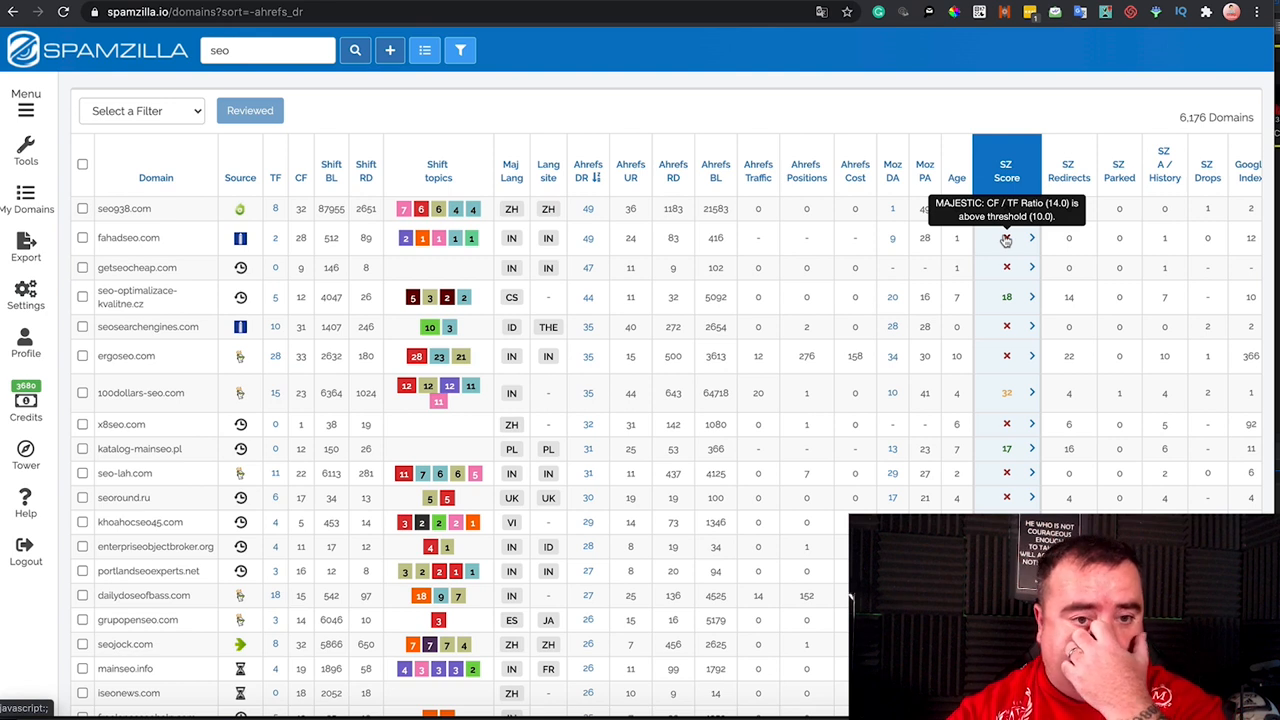
pyautogui.moveTo(152, 240)
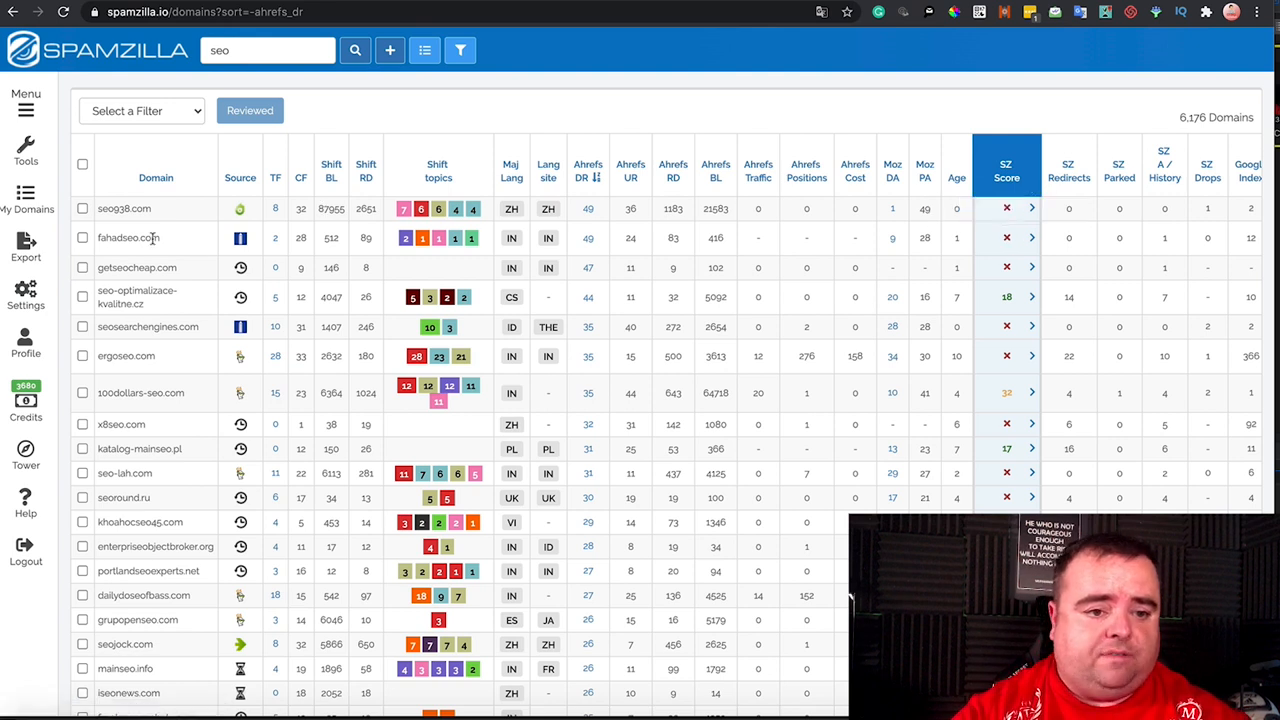
# Step: Look up fahadseo.com in Site Explorer and go to its 80 referring domains
pyautogui.doubleClick(128, 236)
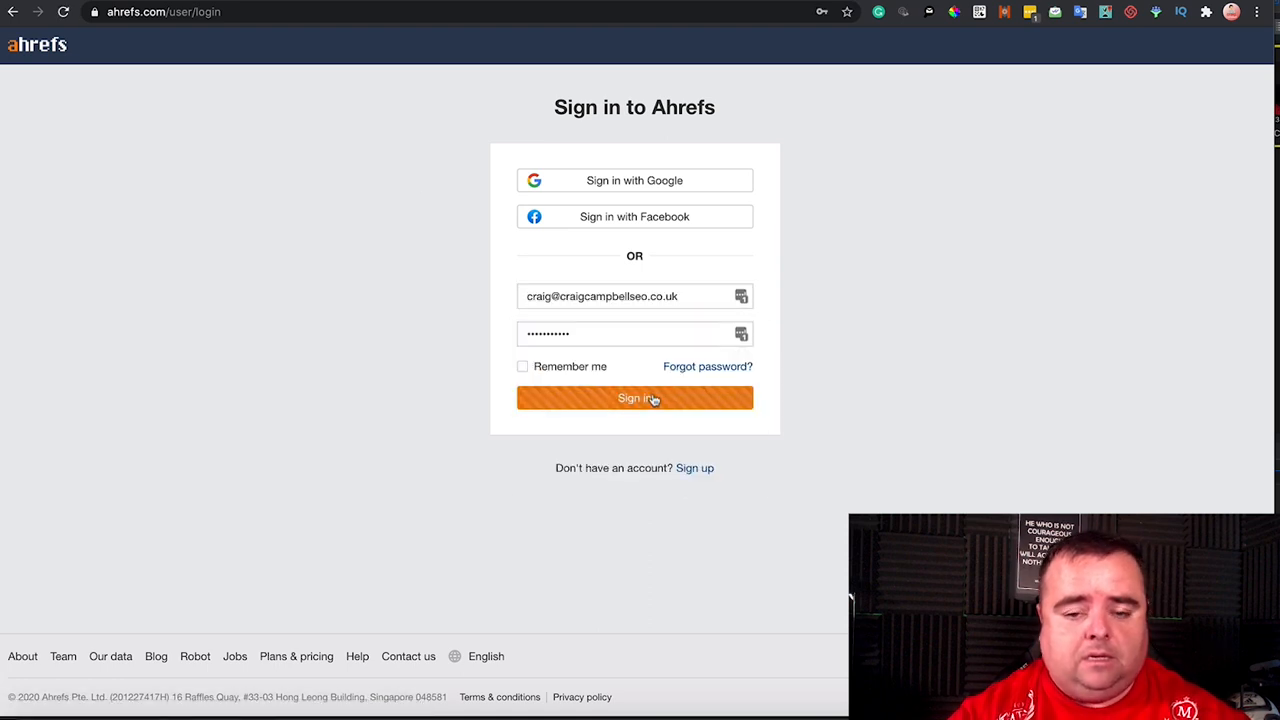
pyautogui.click(634, 396)
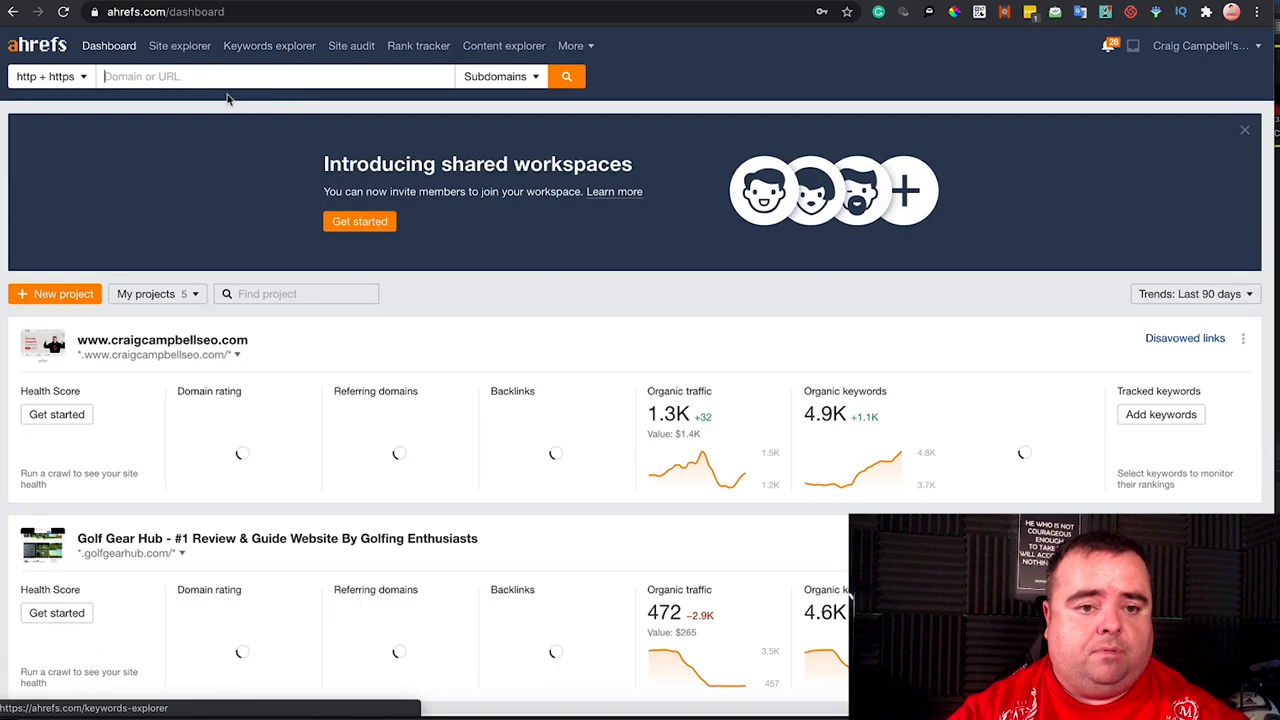
pyautogui.write('fahadseo.com')
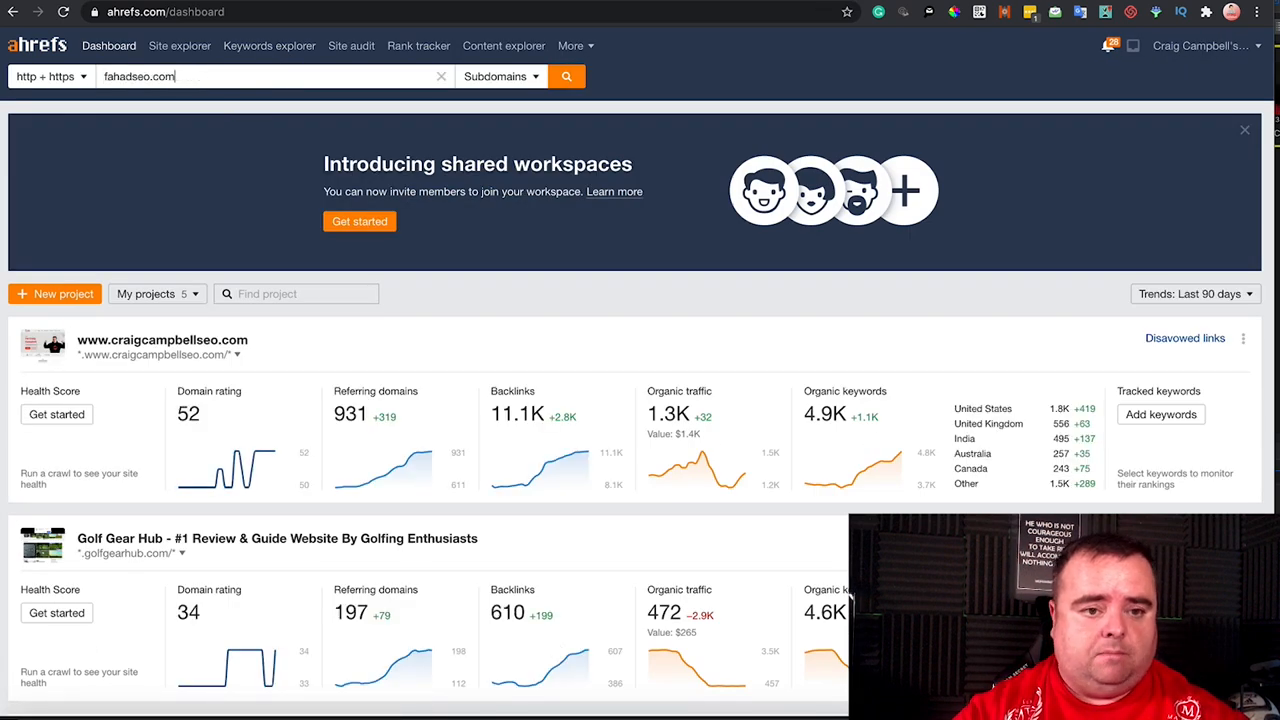
pyautogui.click(564, 76)
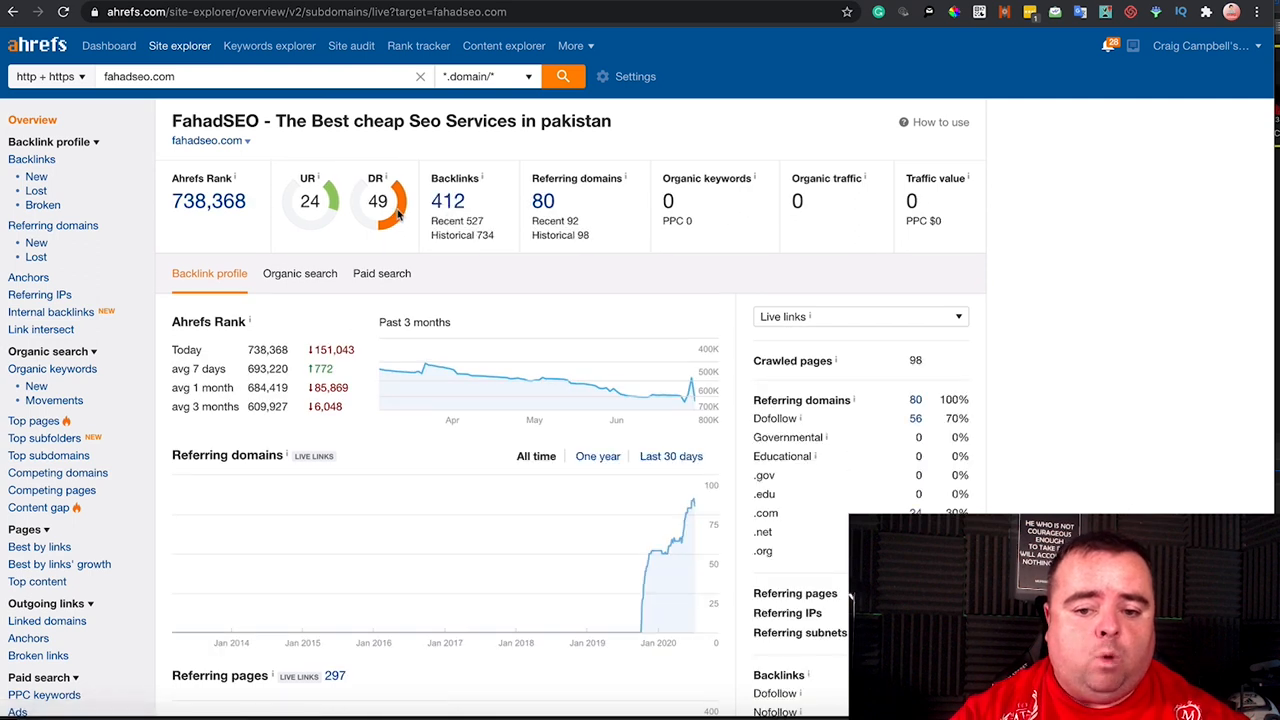
pyautogui.moveTo(448, 114)
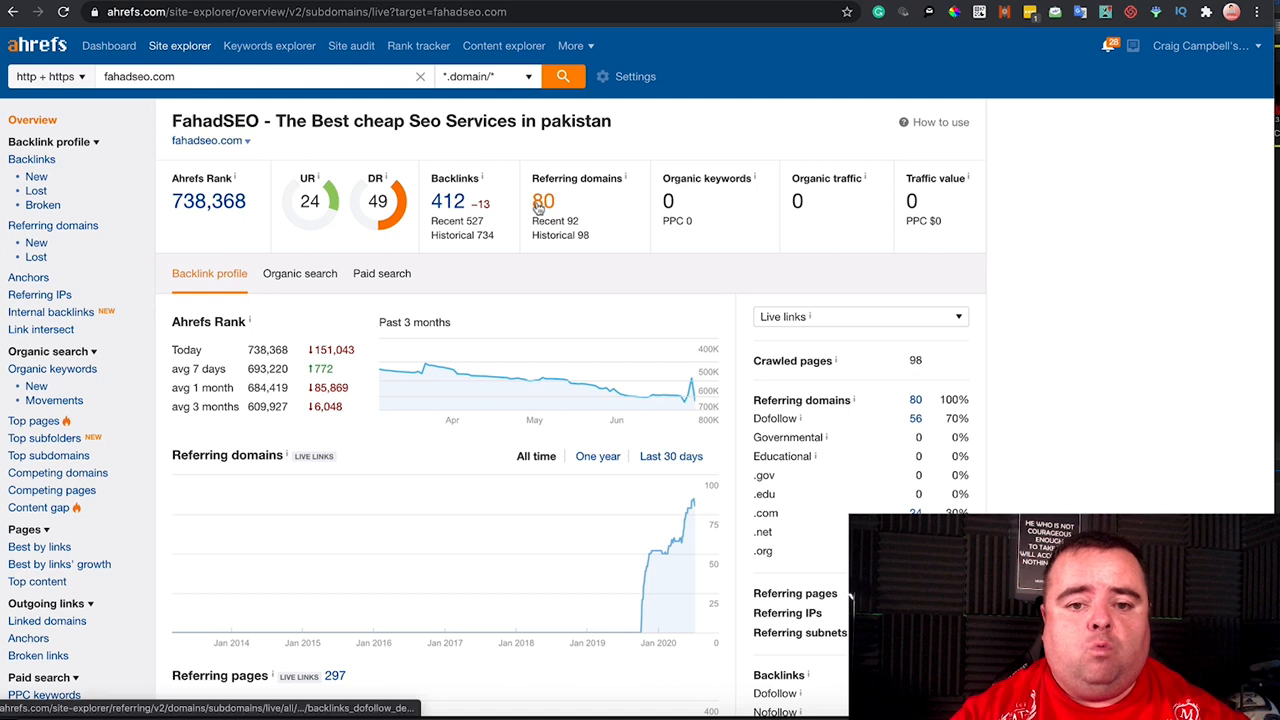
pyautogui.click(914, 400)
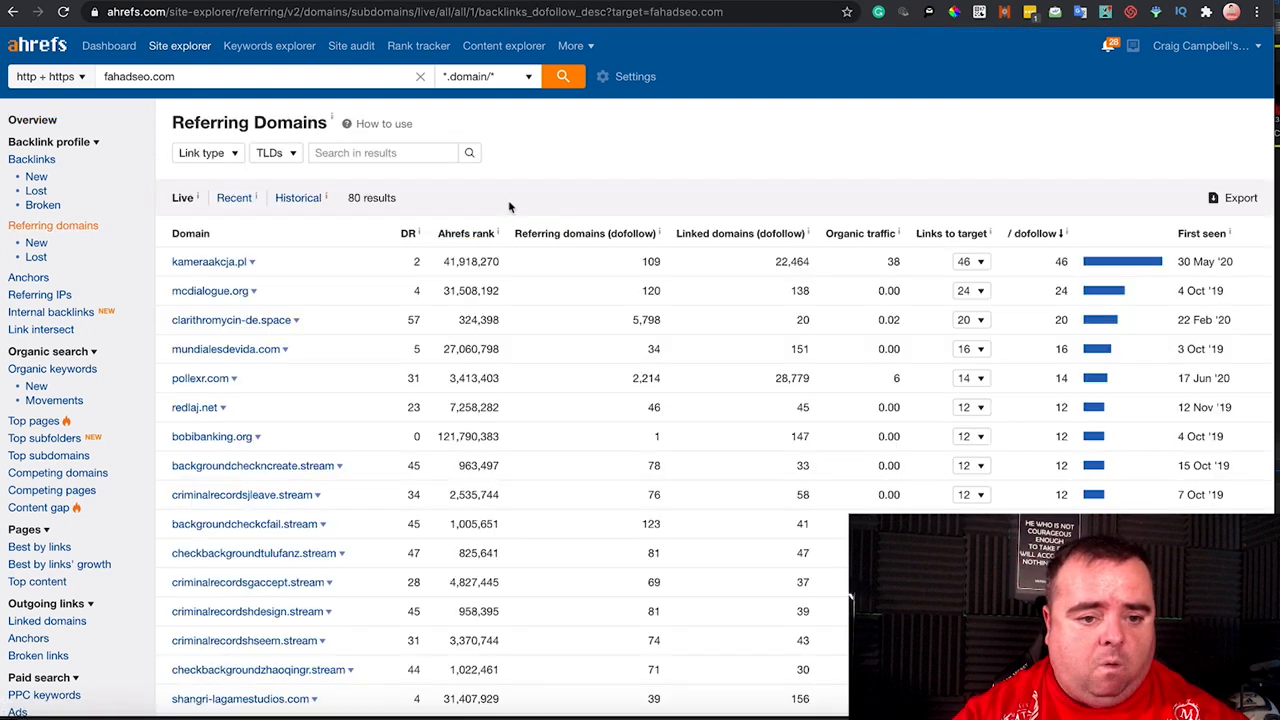
pyautogui.moveTo(304, 604)
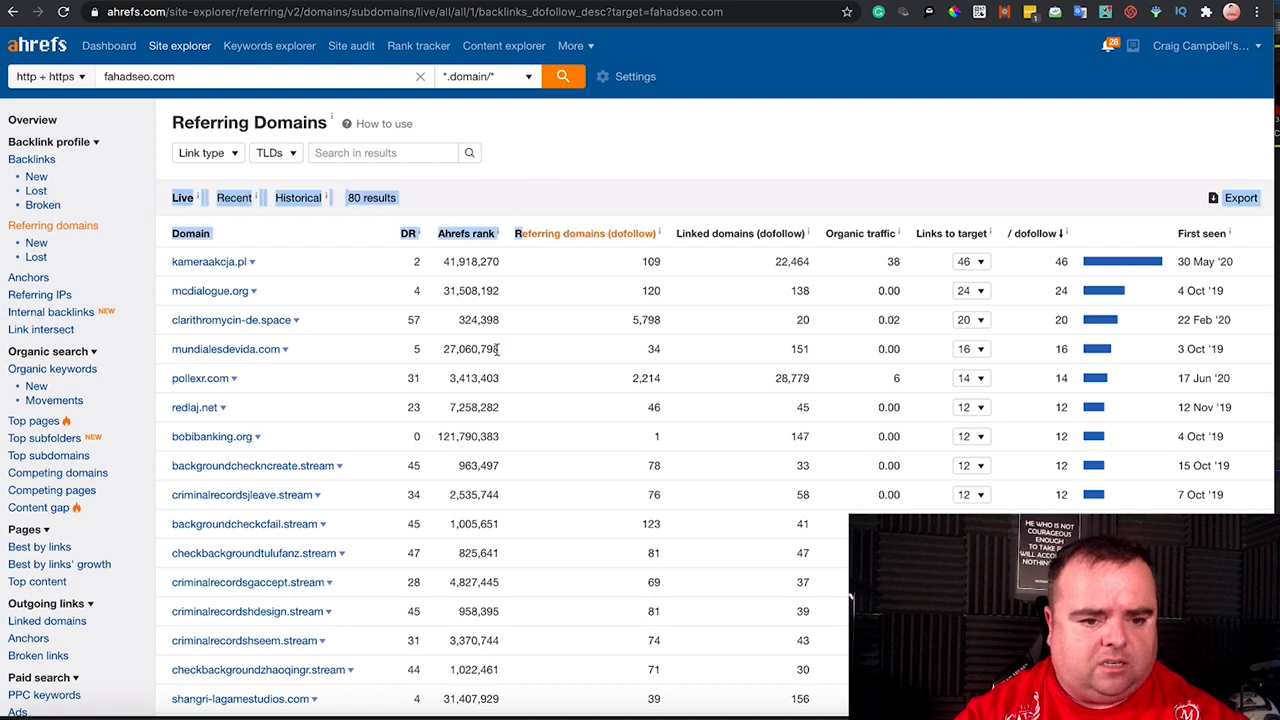
# Step: Order fahadseo.com's referring domains by DR, highest first (ugu.pl at 71)
pyautogui.scroll(-3)
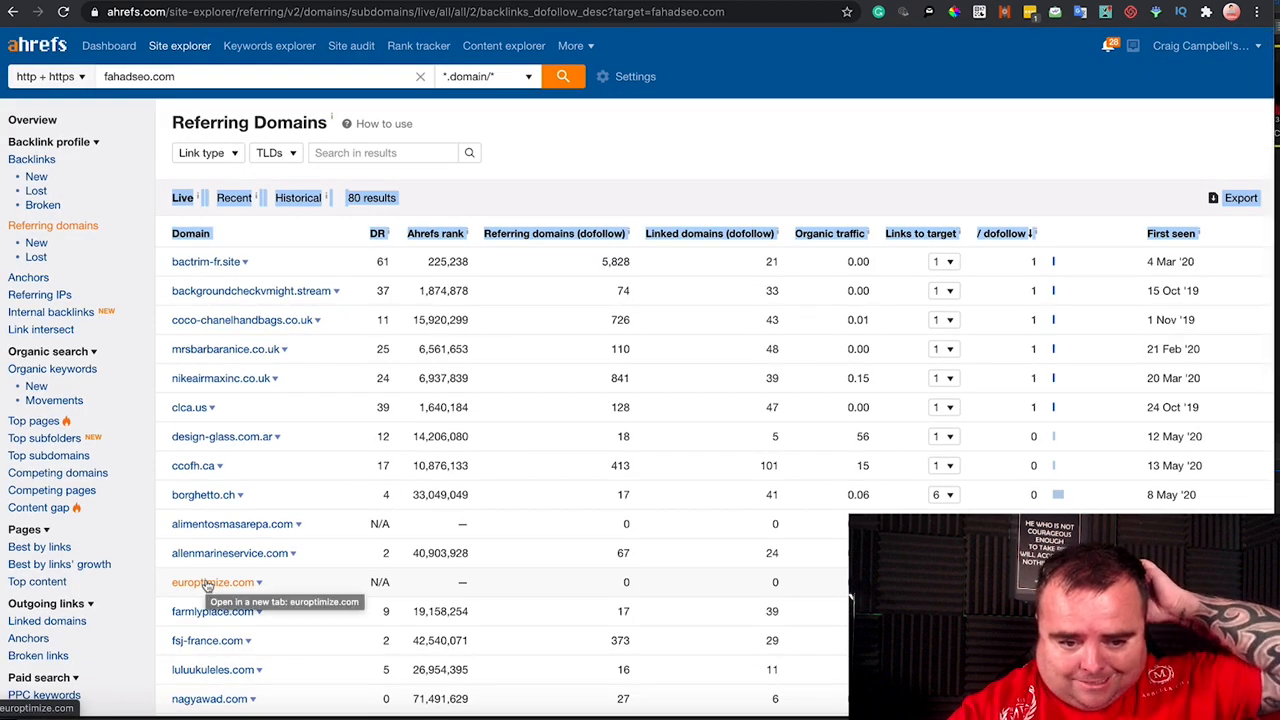
pyautogui.moveTo(530, 142)
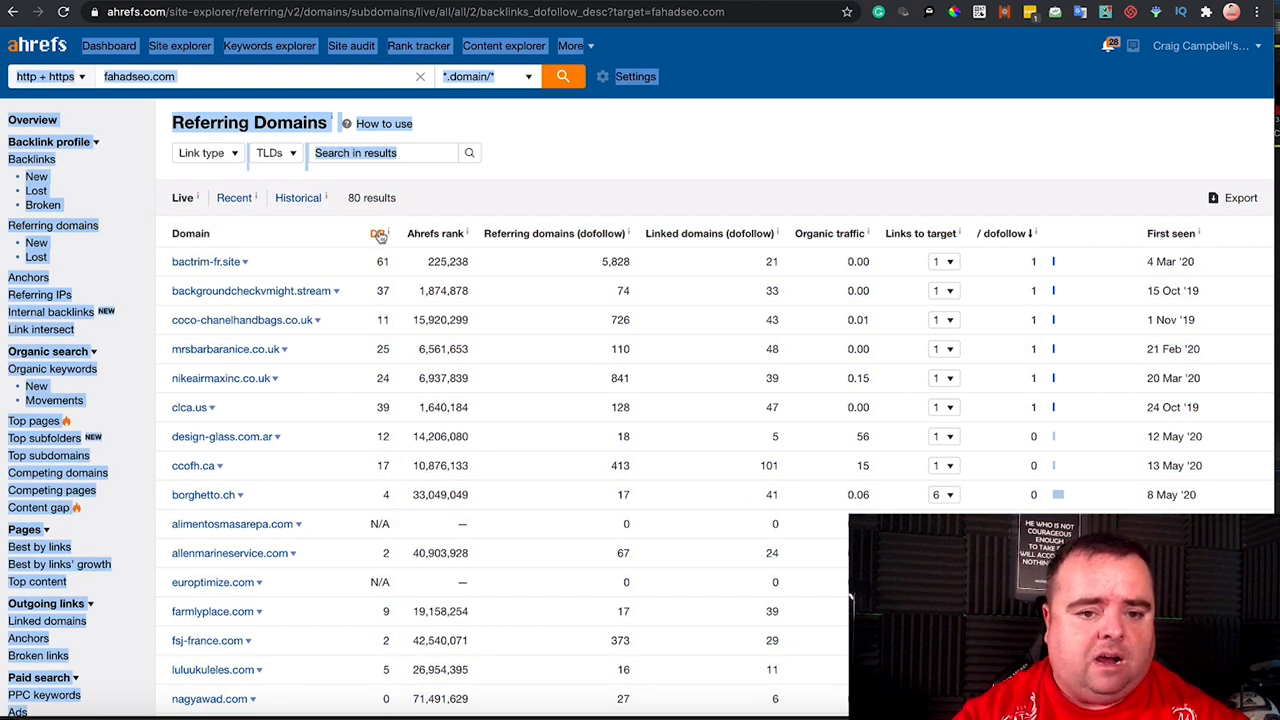
pyautogui.click(404, 232)
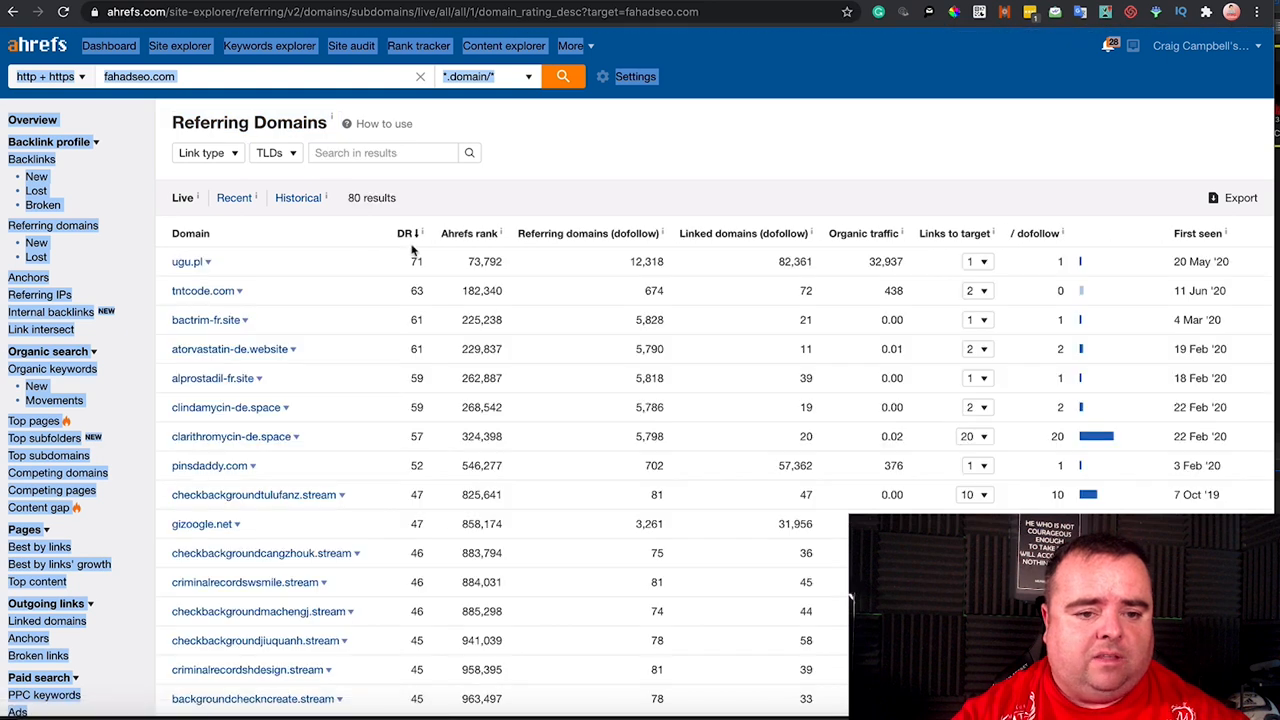
pyautogui.moveTo(338, 696)
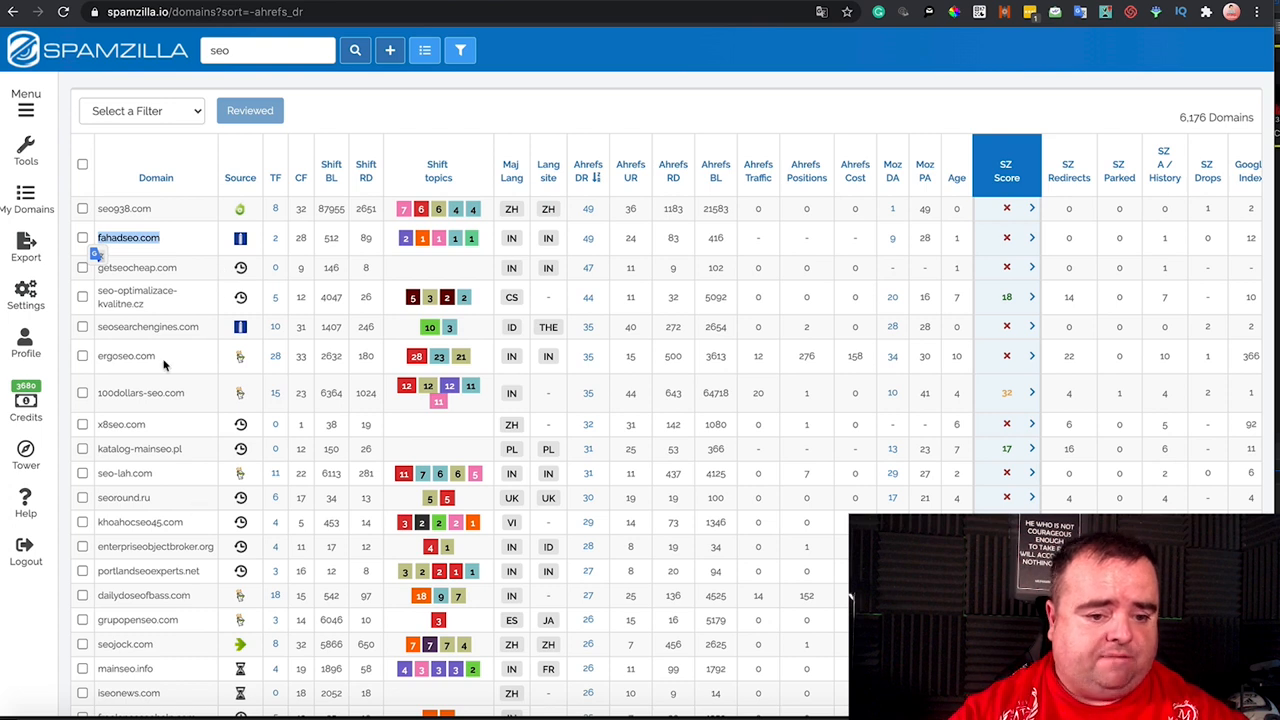
pyautogui.moveTo(784, 150)
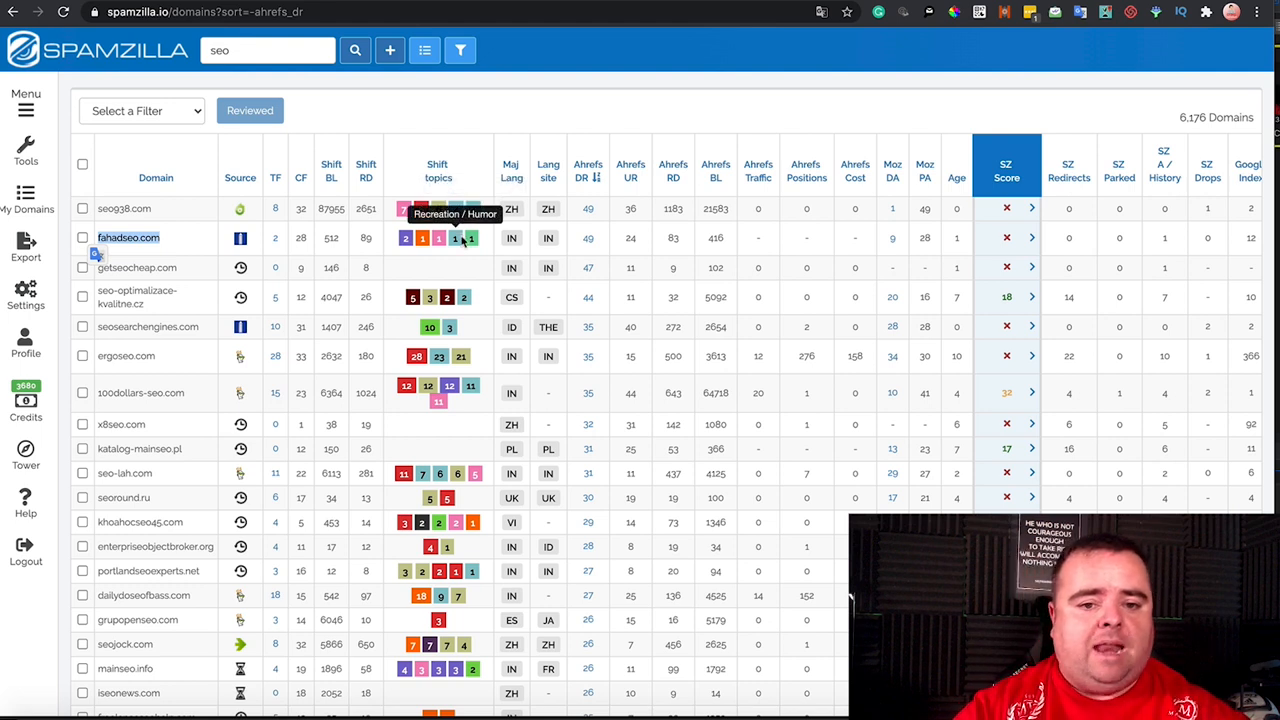
pyautogui.moveTo(404, 238)
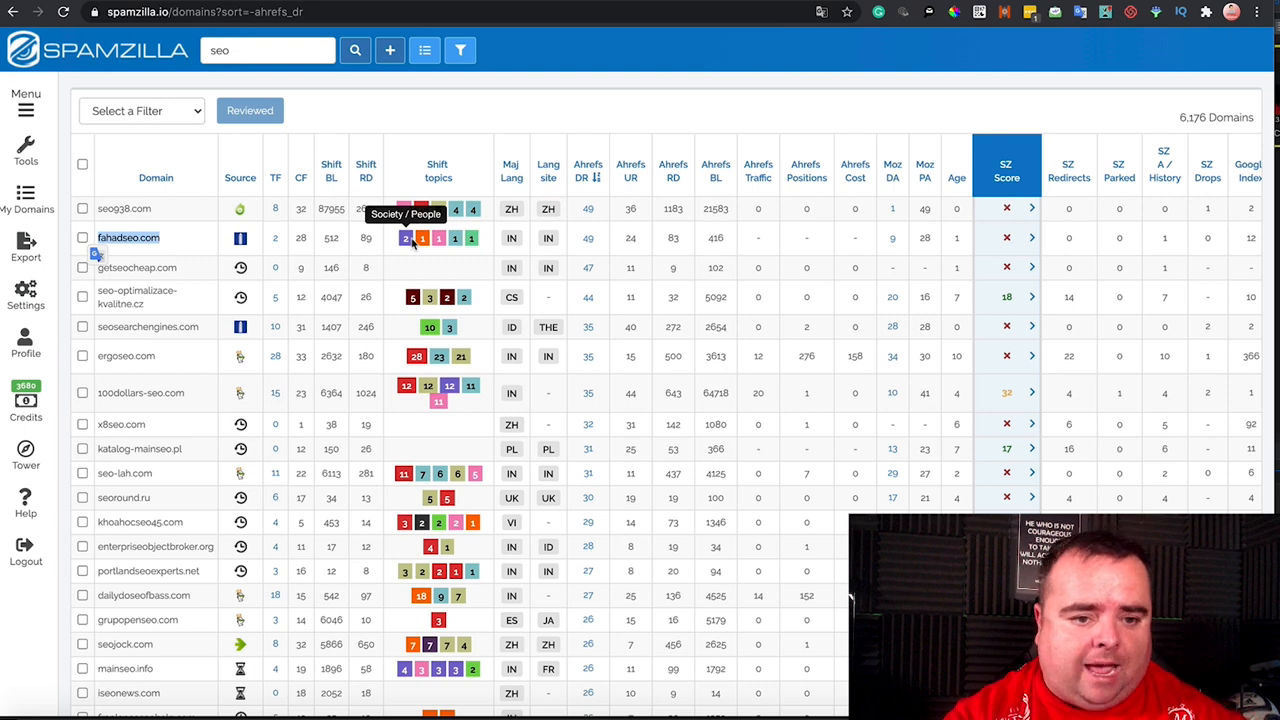
pyautogui.moveTo(724, 212)
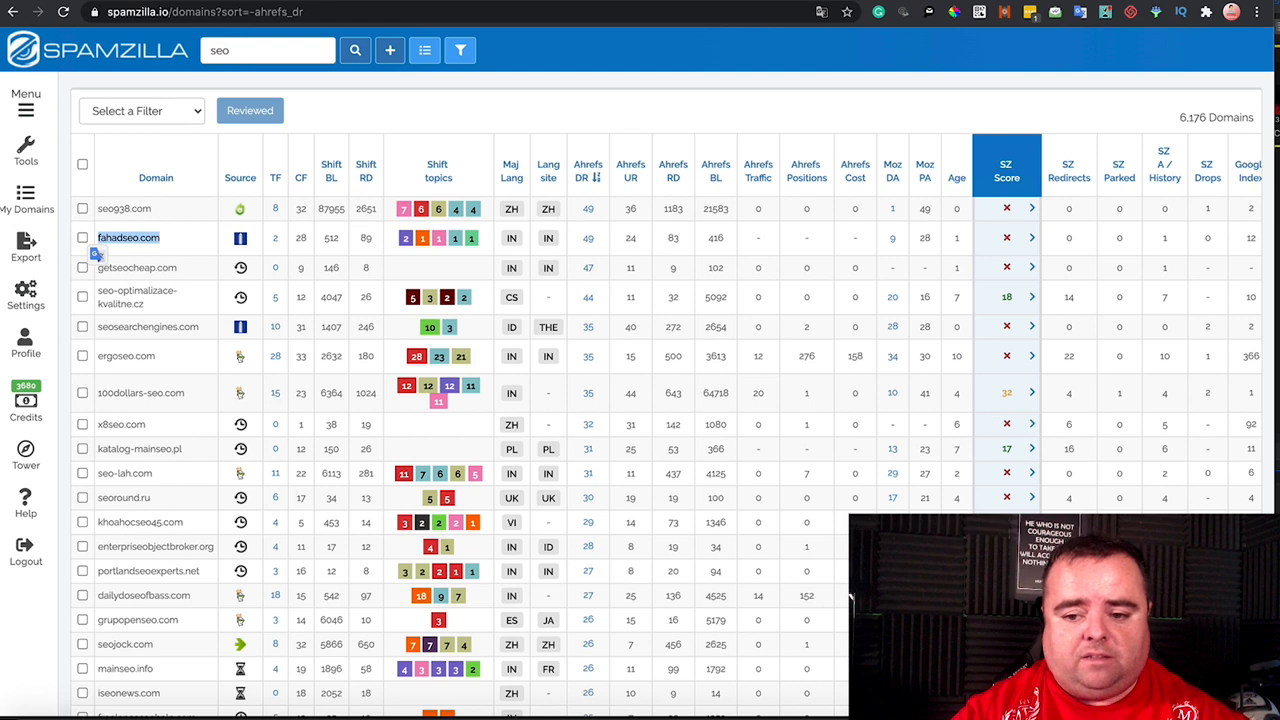
# Step: Scroll the seo results across to SZ Score, Google Index, out links, SEM traffic and price
pyautogui.hscroll(3)
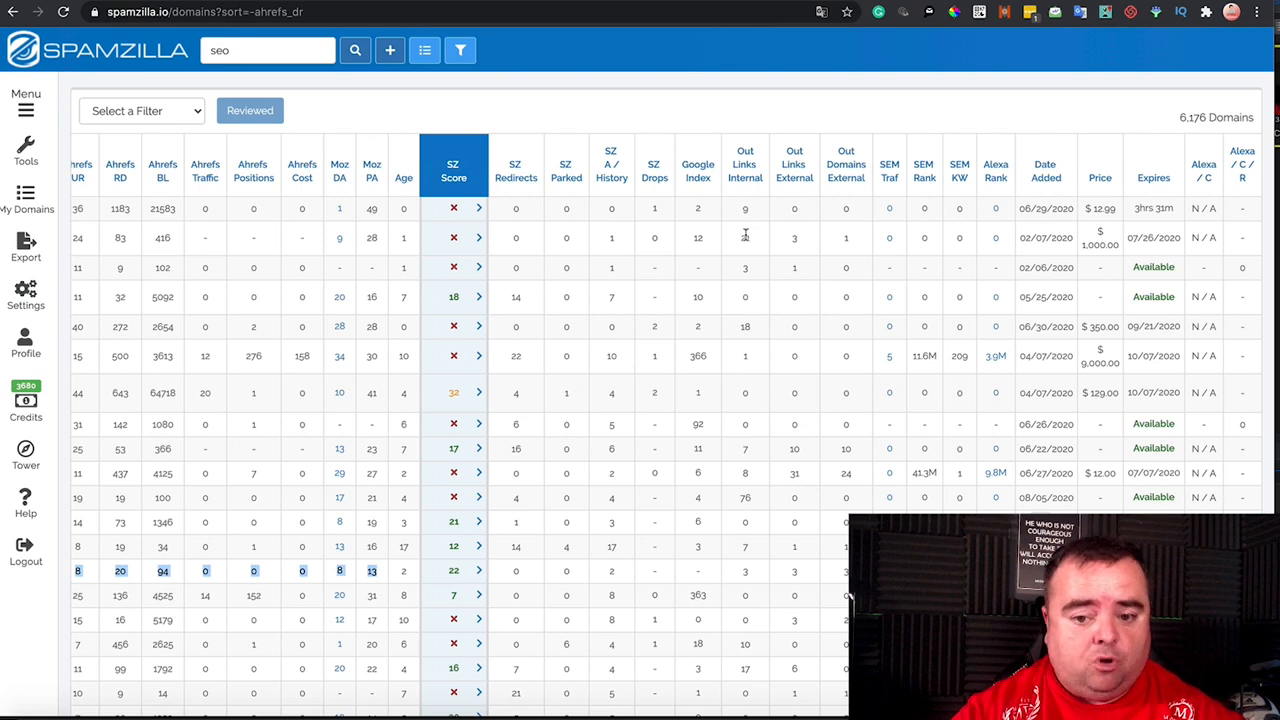
pyautogui.moveTo(744, 210)
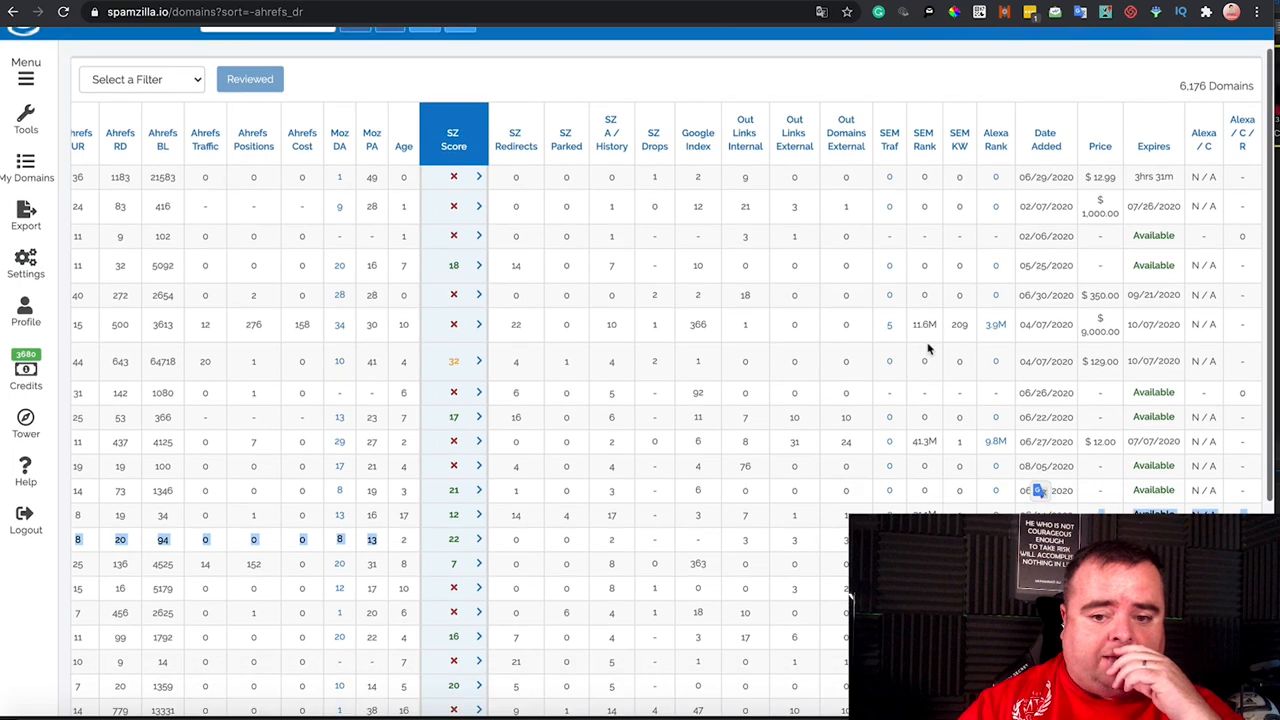
pyautogui.scroll(-3)
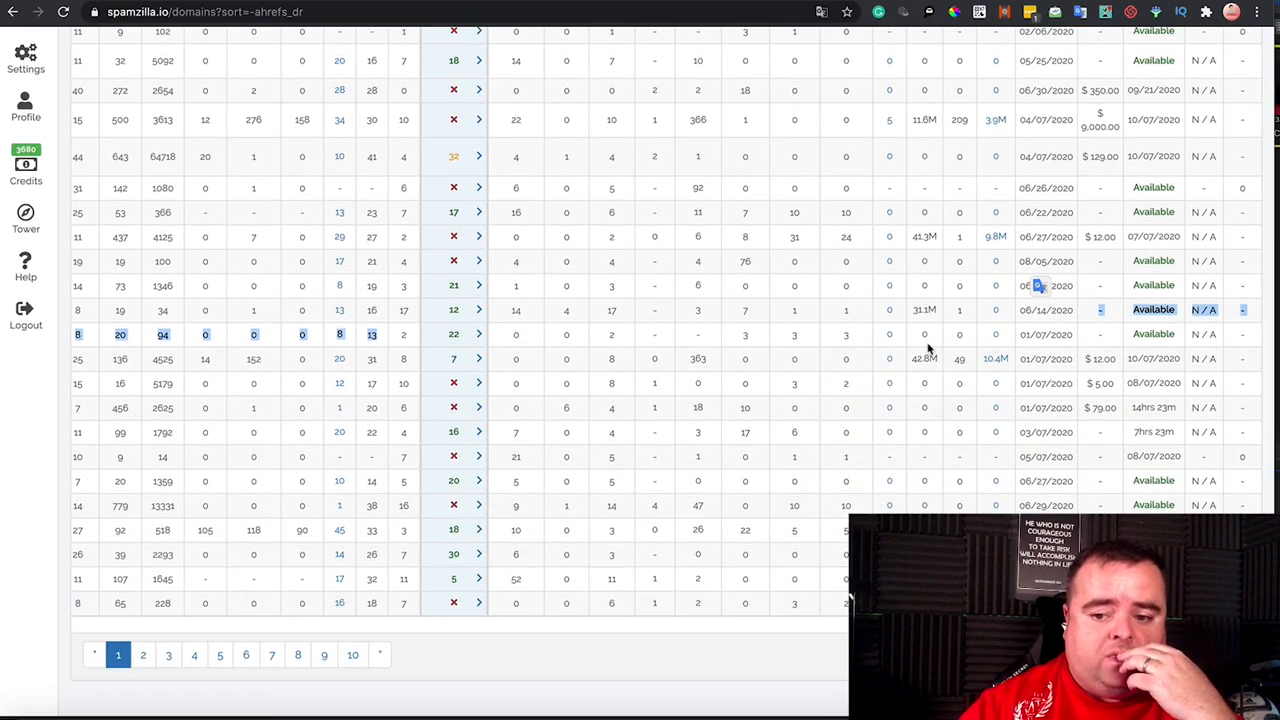
pyautogui.scroll(3)
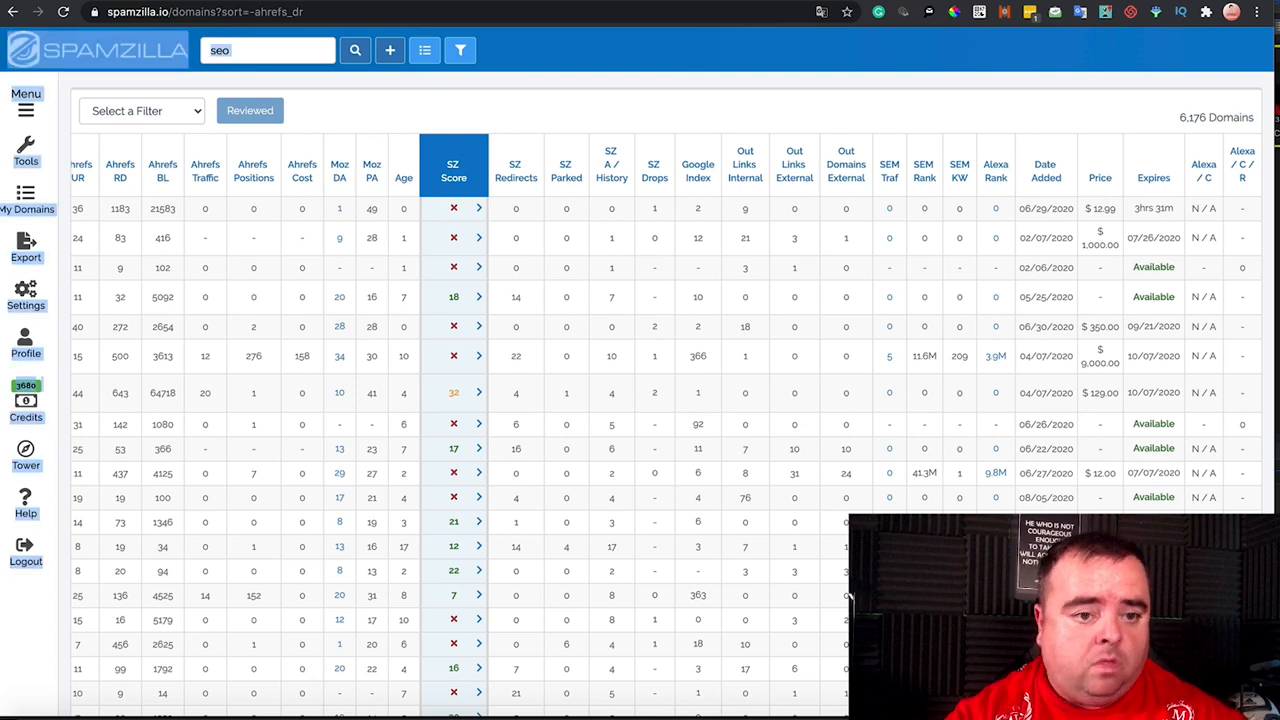
pyautogui.moveTo(426, 124)
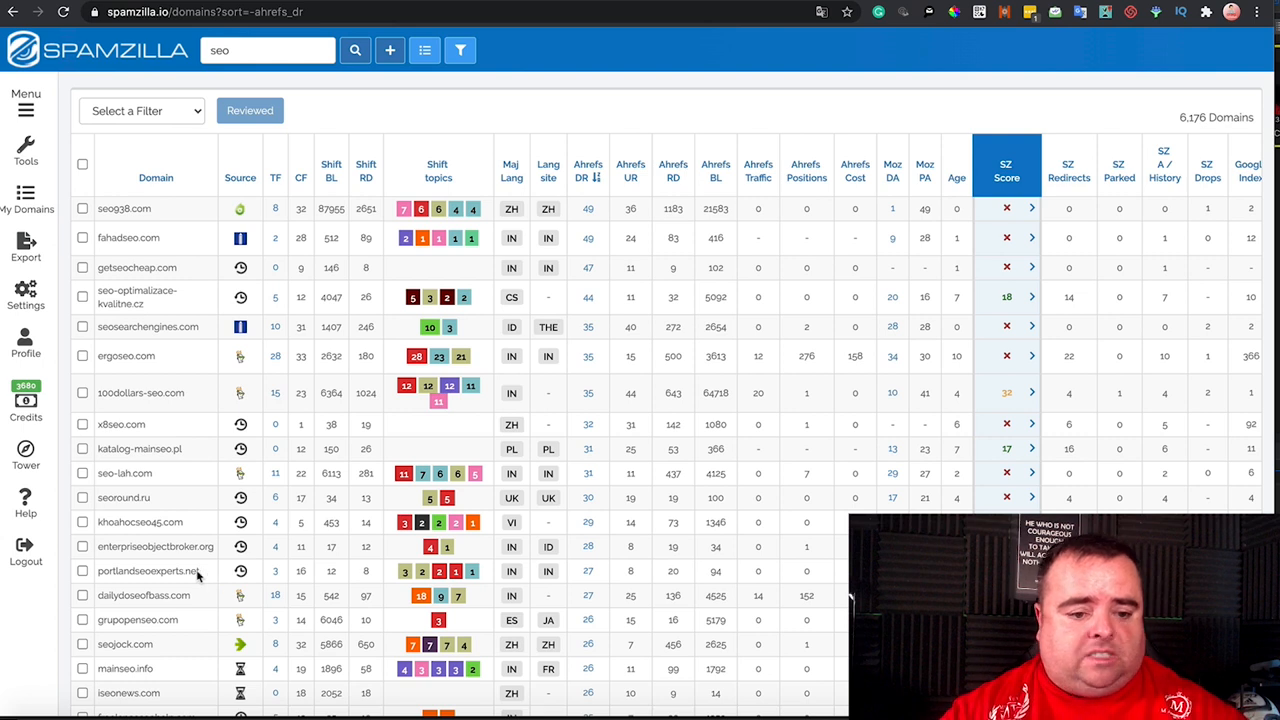
pyautogui.moveTo(148, 570)
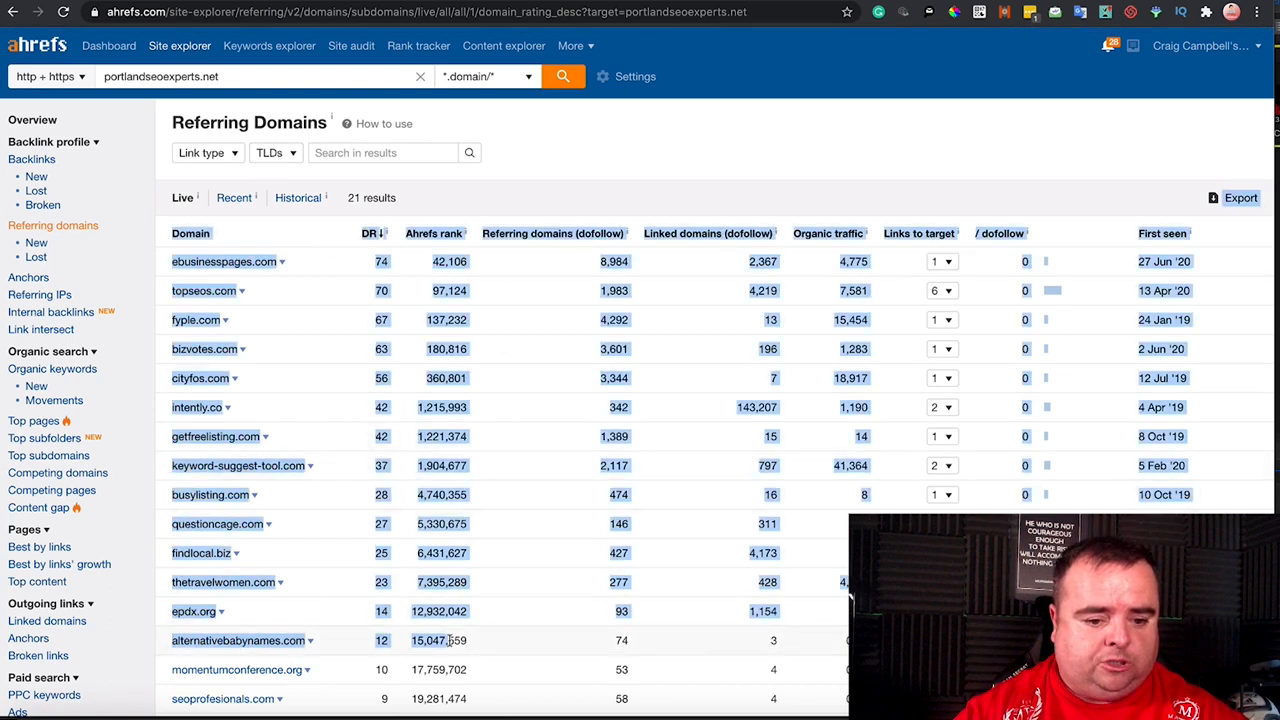
# Step: Scroll portlandseoexperts.net's referring domains to the lowest-DR entries and back
pyautogui.scroll(-3)
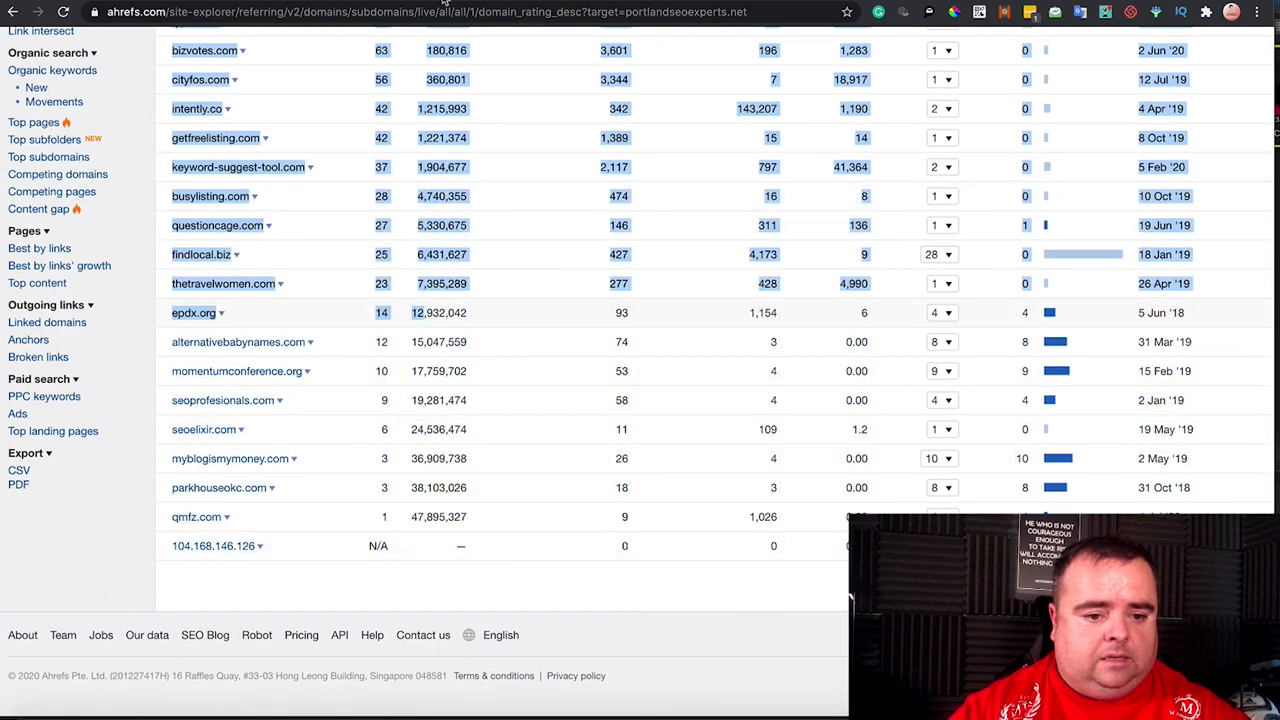
pyautogui.scroll(3)
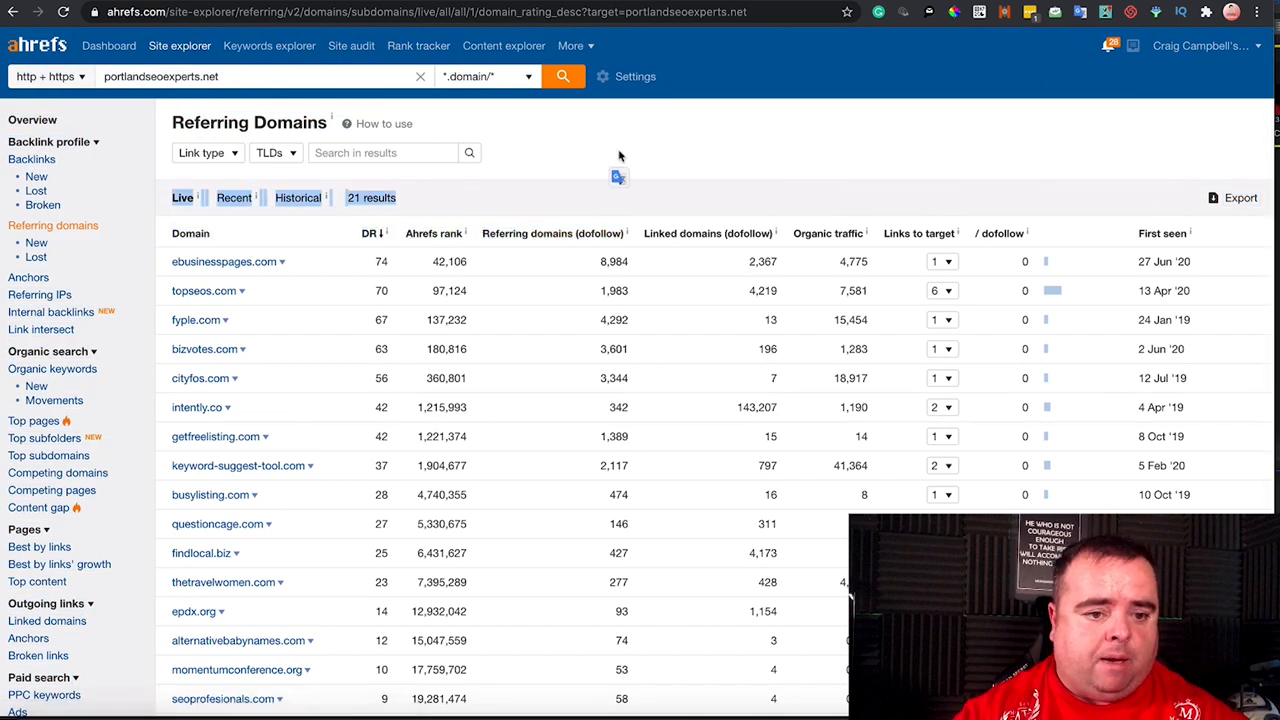
pyautogui.moveTo(544, 128)
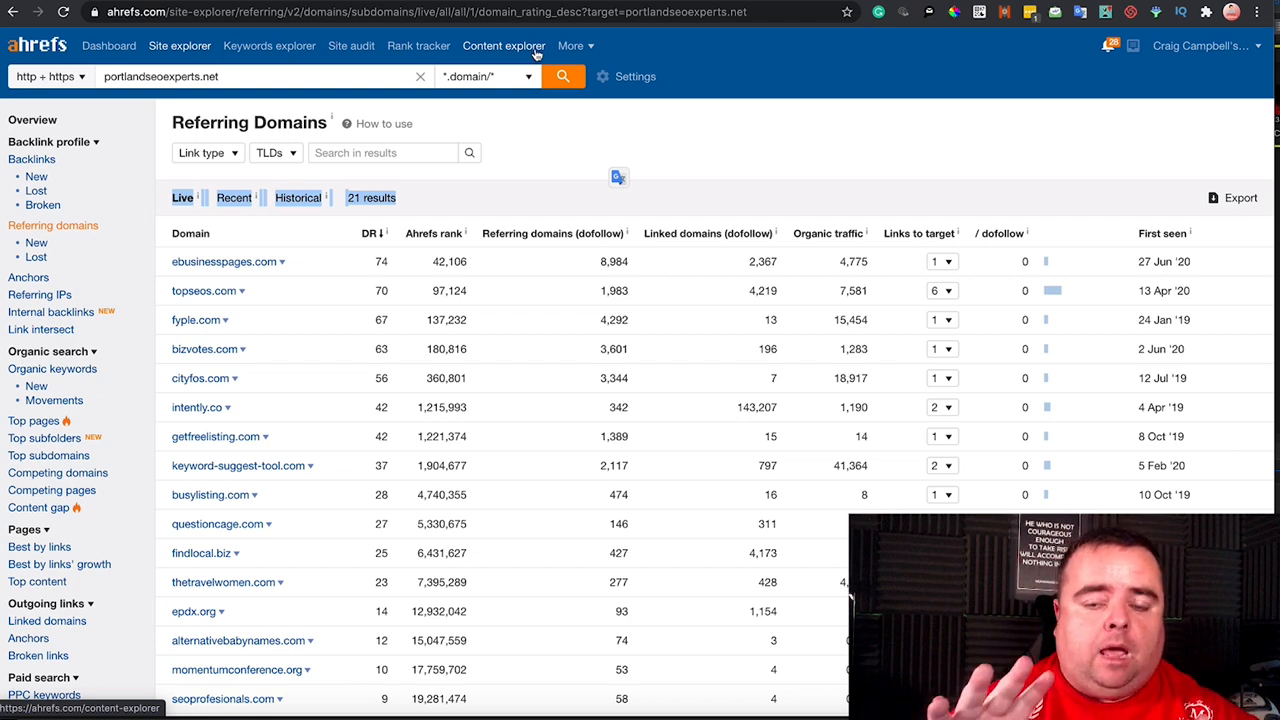
pyautogui.moveTo(698, 46)
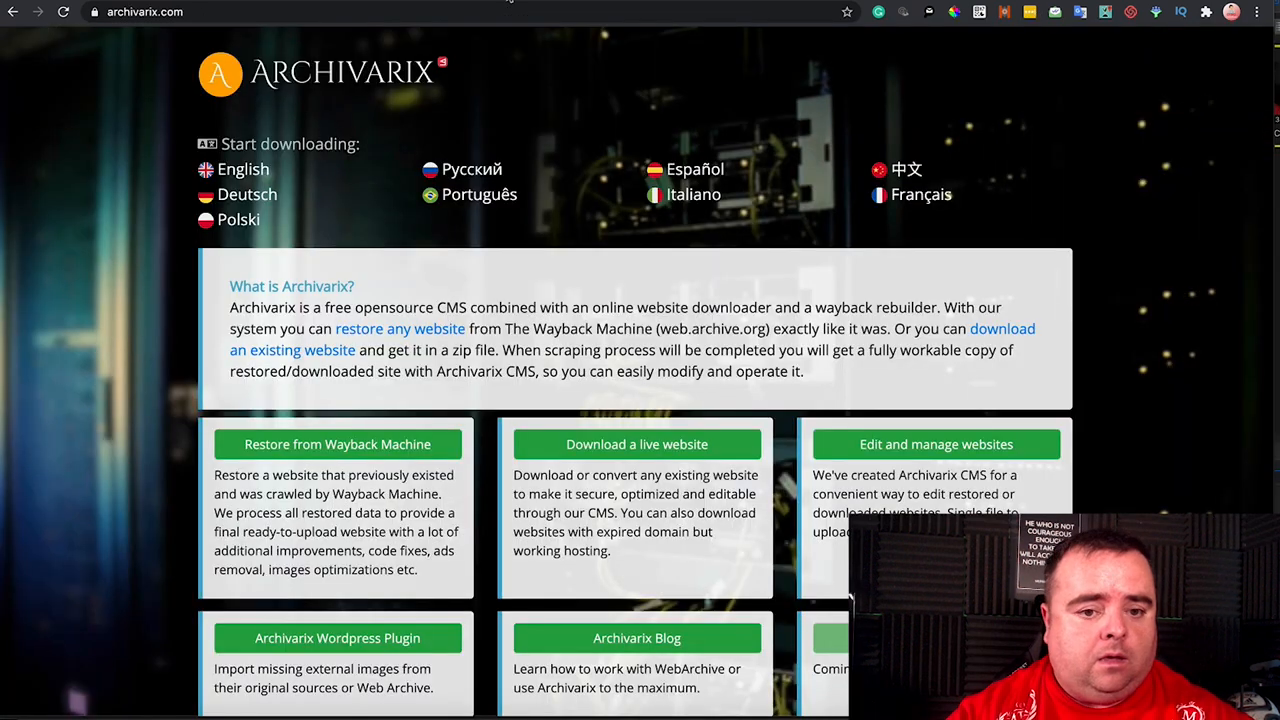
pyautogui.moveTo(520, 80)
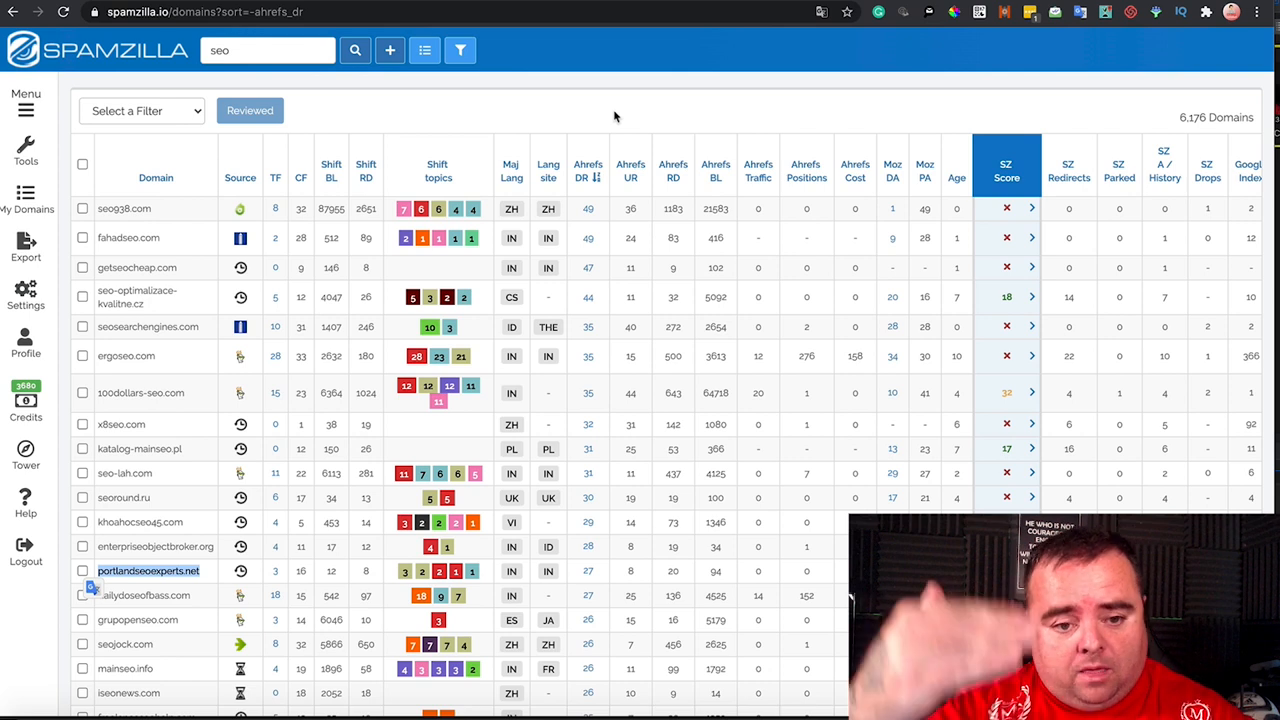
pyautogui.moveTo(648, 328)
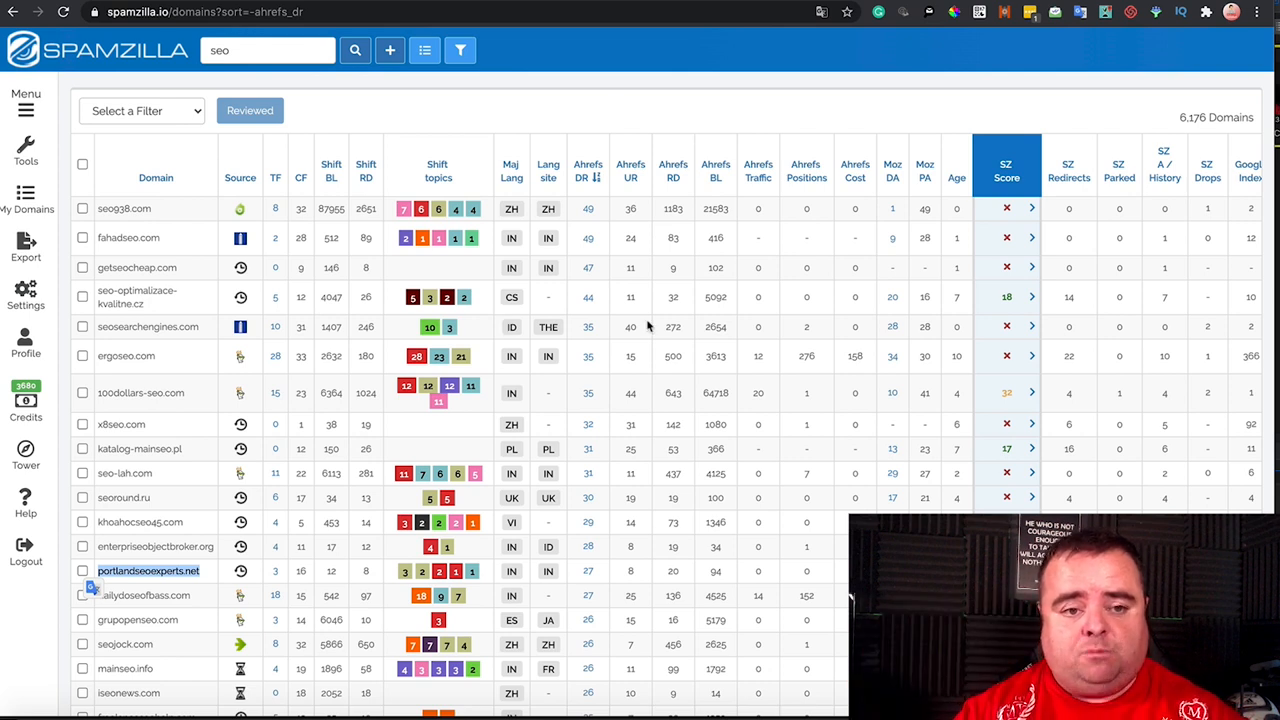
pyautogui.moveTo(800, 396)
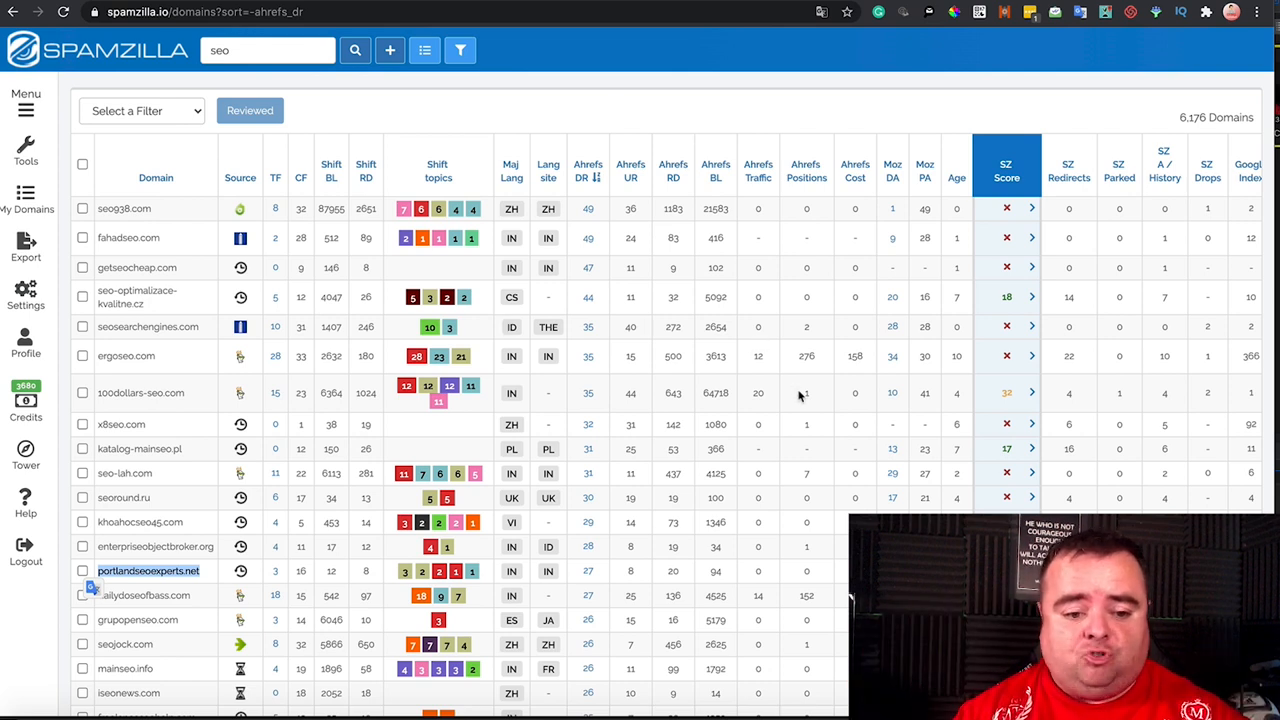